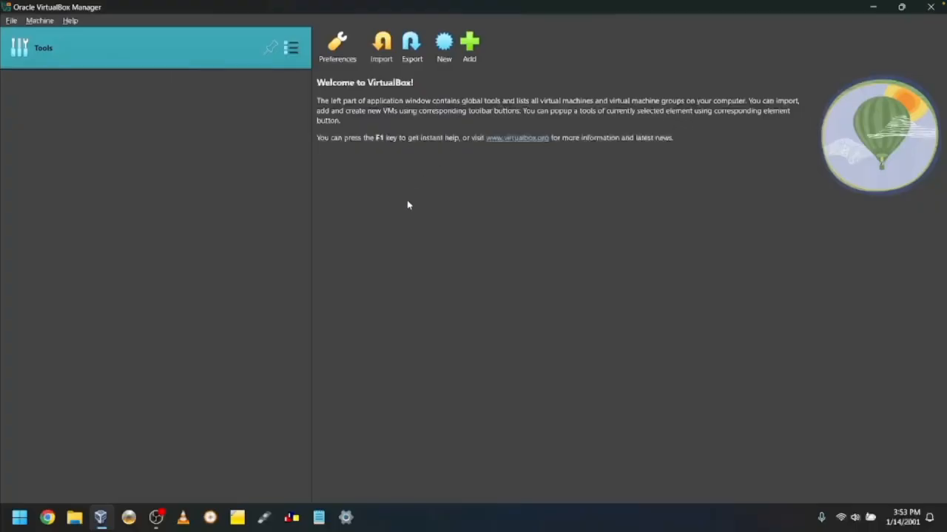
mouse_move(468, 81)
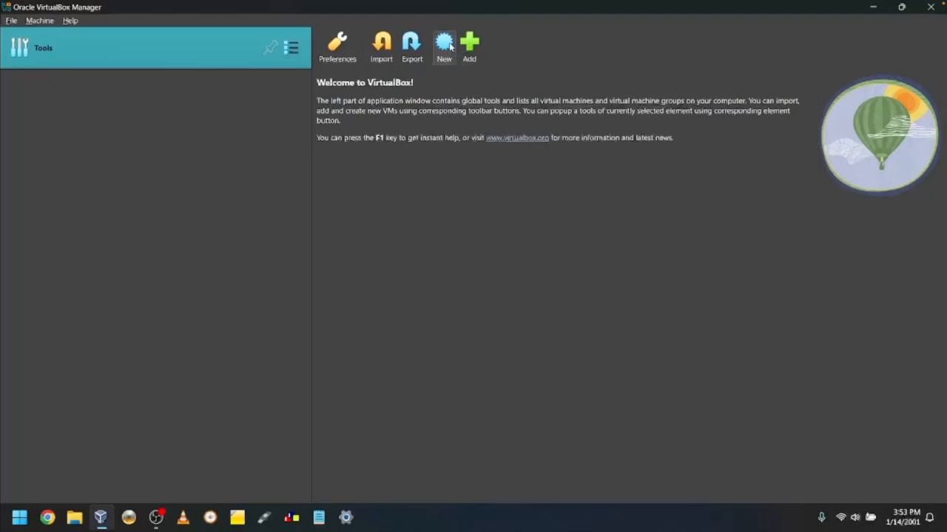
Name the new virtual machine 'Windows Whistler' and choose Windows XP (32-bit) as its version
left_click(443, 43)
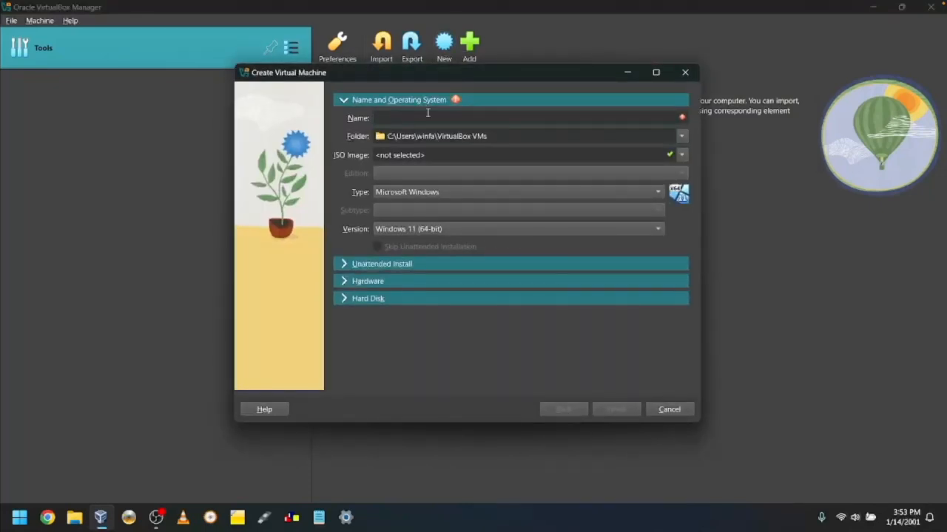
type("Windows W")
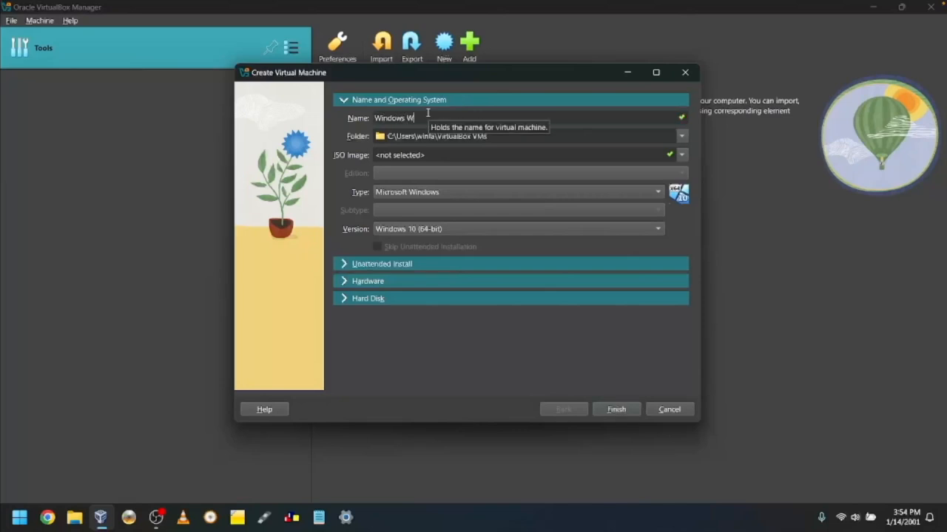
type("histel")
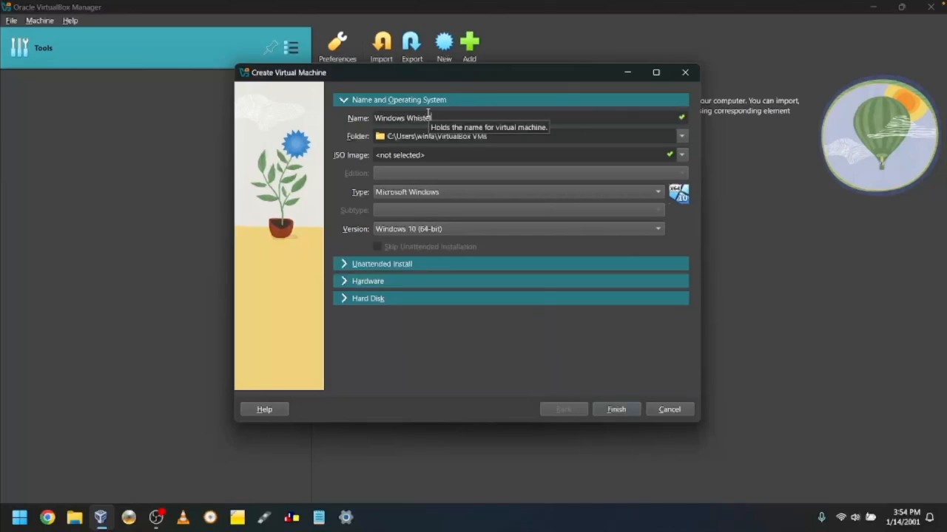
left_click(656, 192)
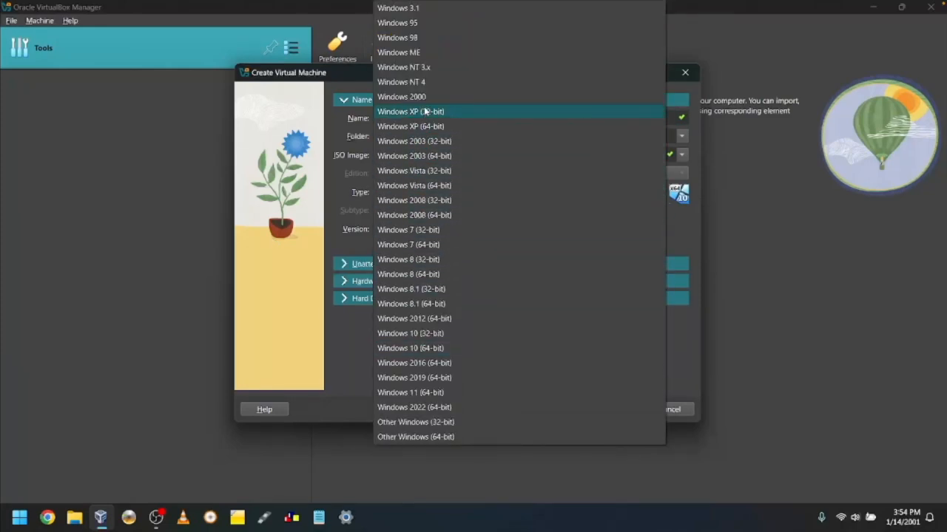
mouse_move(410, 126)
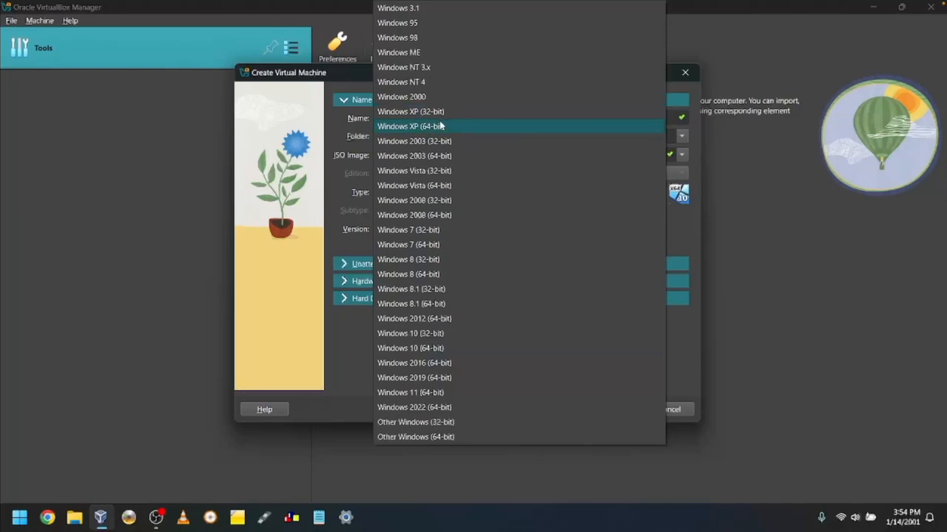
mouse_move(440, 112)
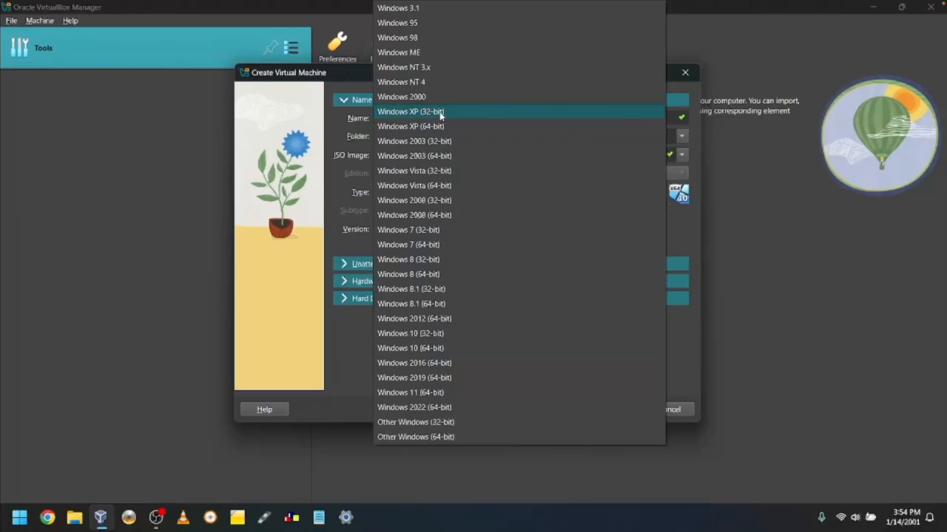
left_click(410, 110)
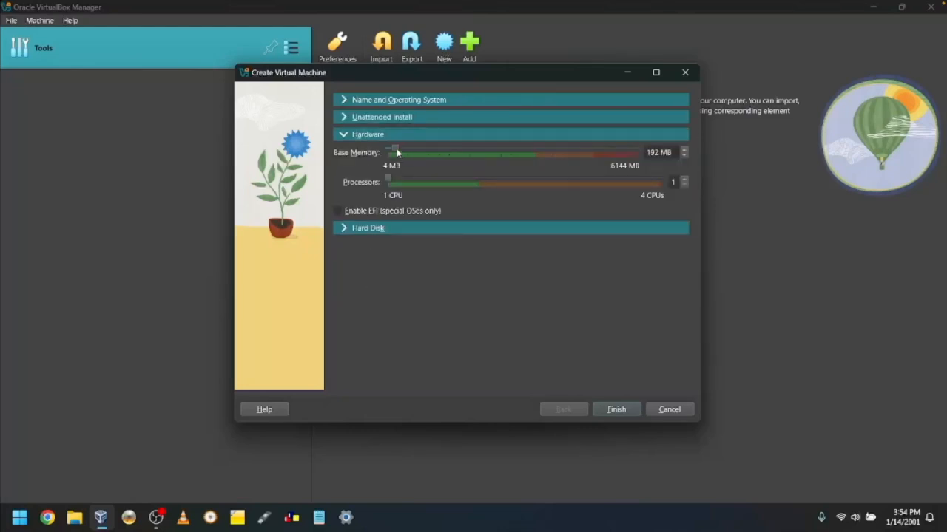
Raise base memory to 512 MB, keep the 10 GB VDI disk, and finish creating the machine
left_click_drag(394, 152, 406, 152)
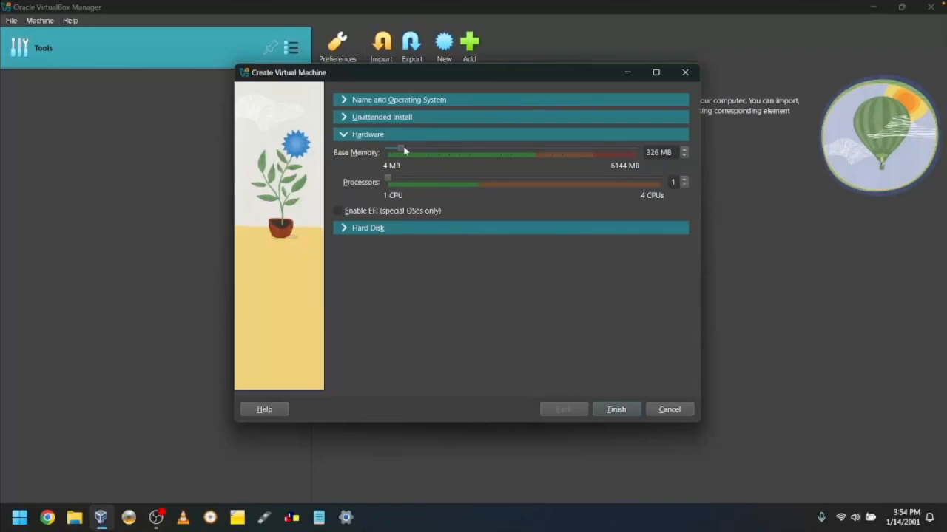
left_click_drag(402, 152, 411, 152)
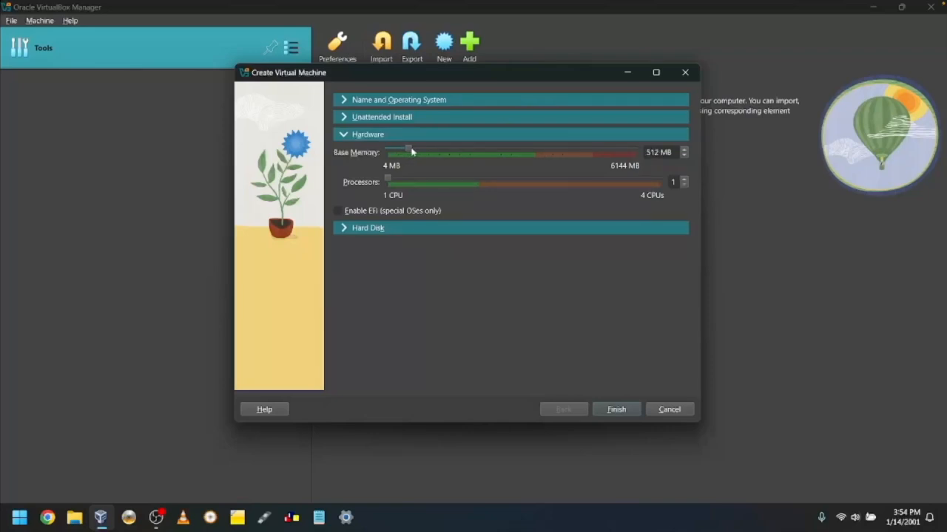
mouse_move(397, 173)
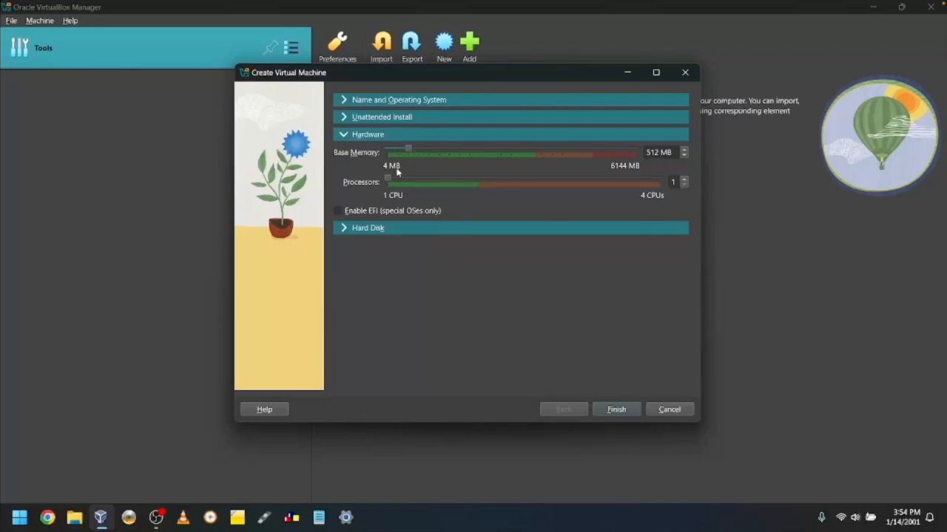
mouse_move(362, 236)
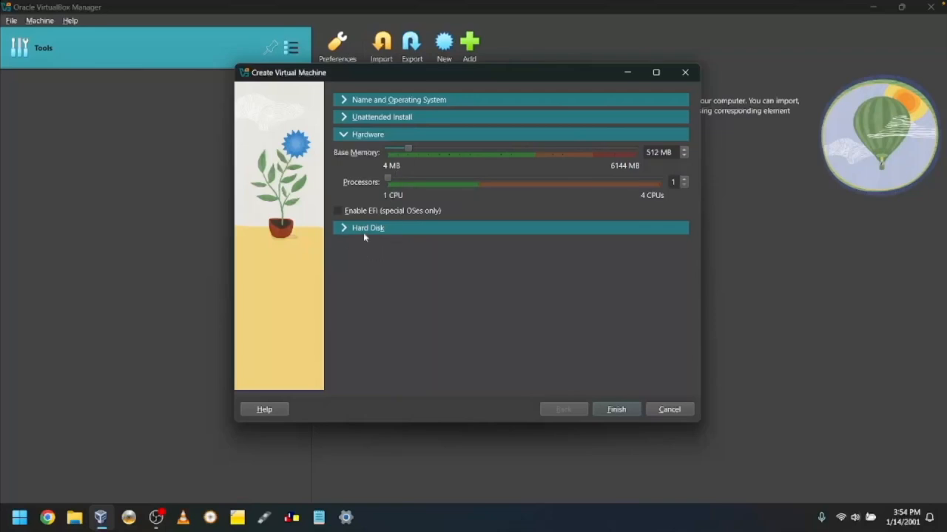
left_click(367, 228)
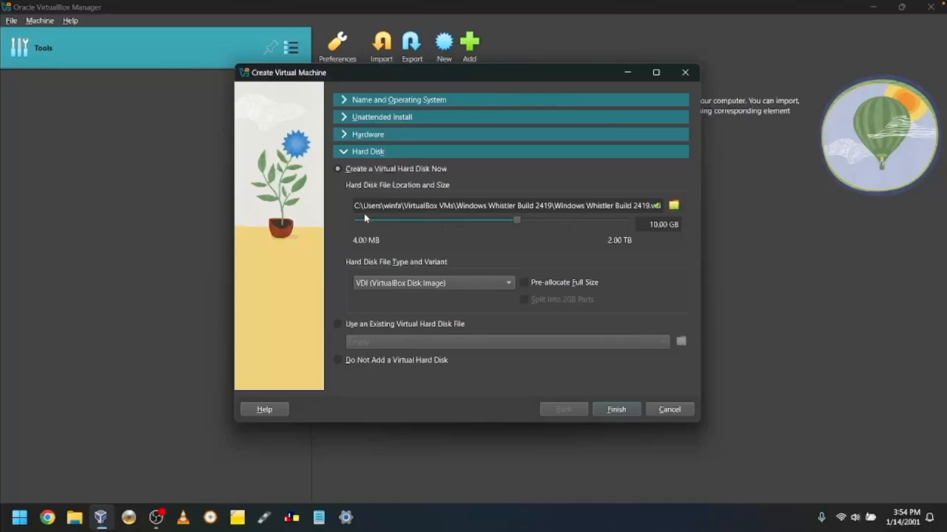
mouse_move(599, 355)
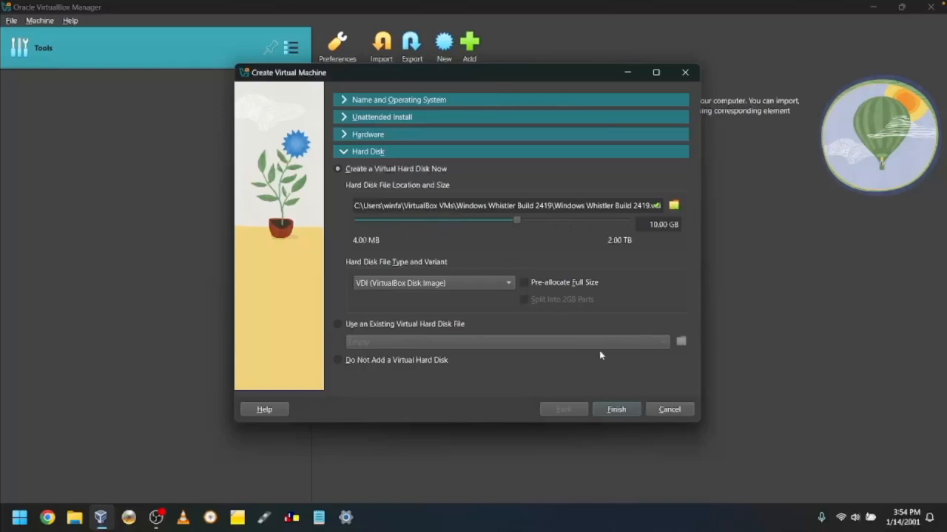
left_click(615, 408)
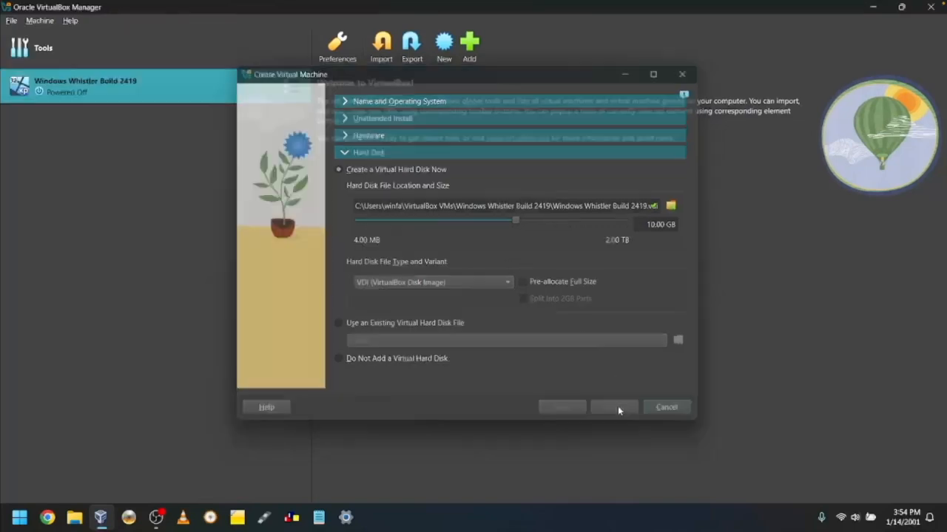
Attach 2419.iso to the Whistler machine's empty optical drive in Storage settings and save
left_click(613, 407)
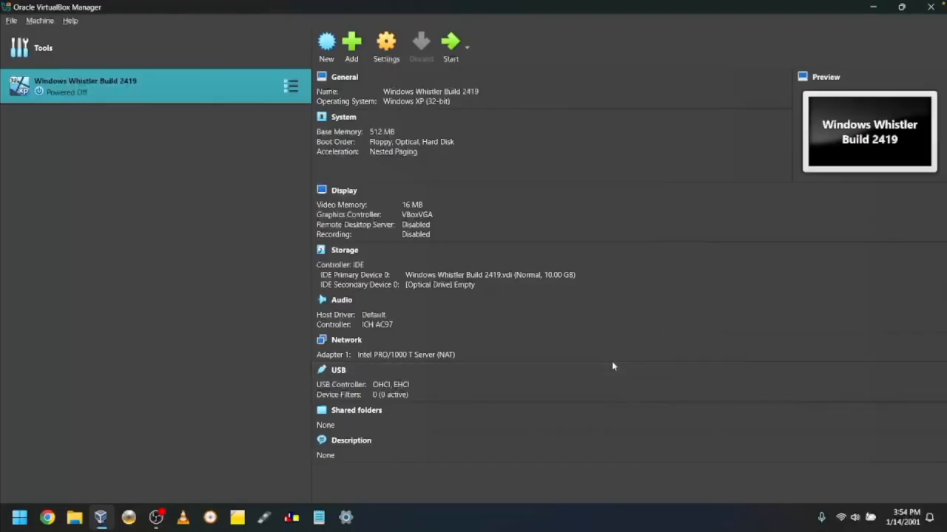
mouse_move(385, 44)
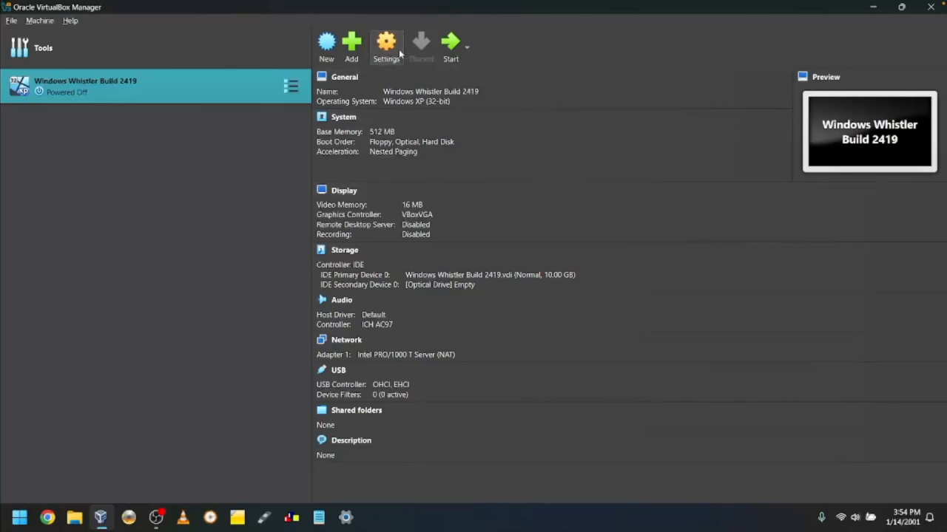
left_click(386, 44)
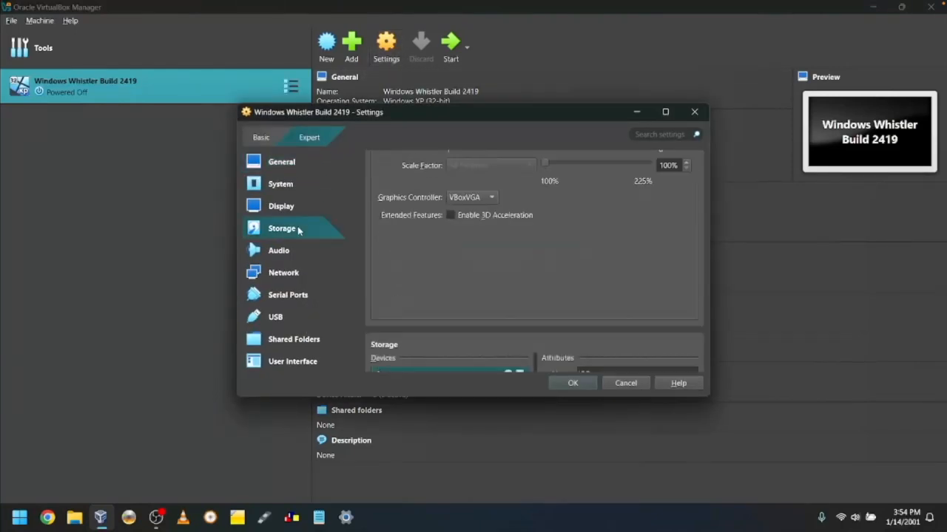
left_click(281, 228)
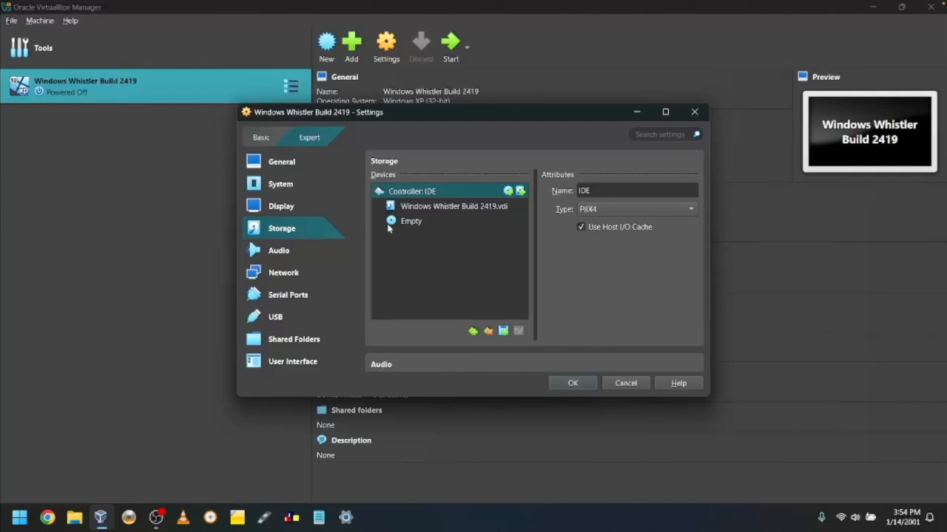
left_click(410, 221)
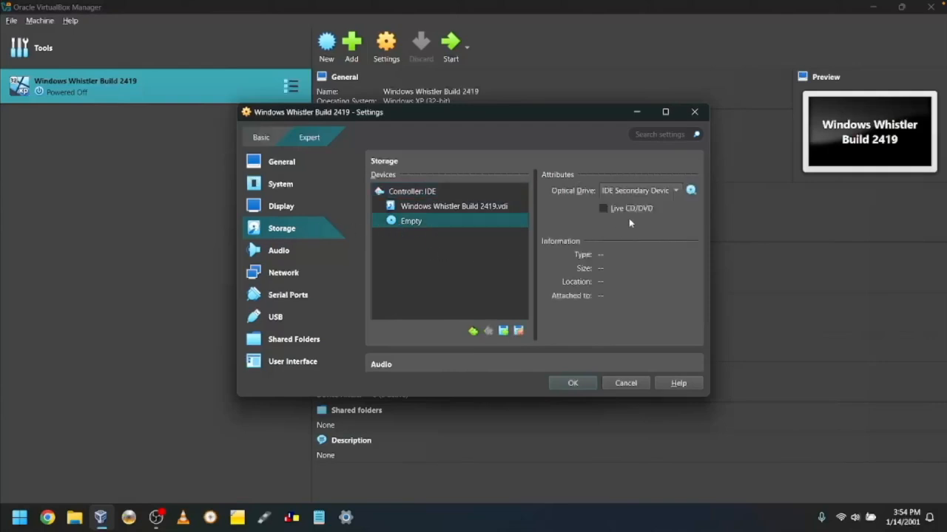
left_click(690, 190)
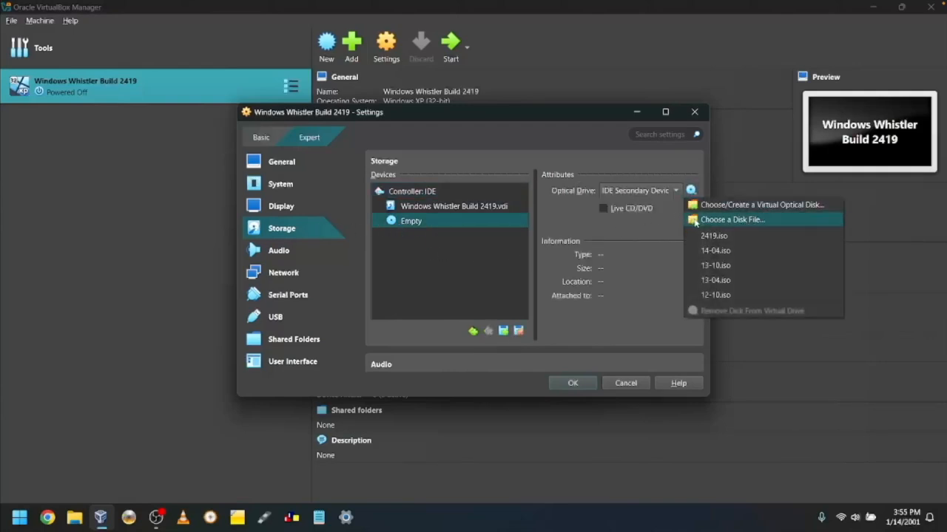
left_click(731, 220)
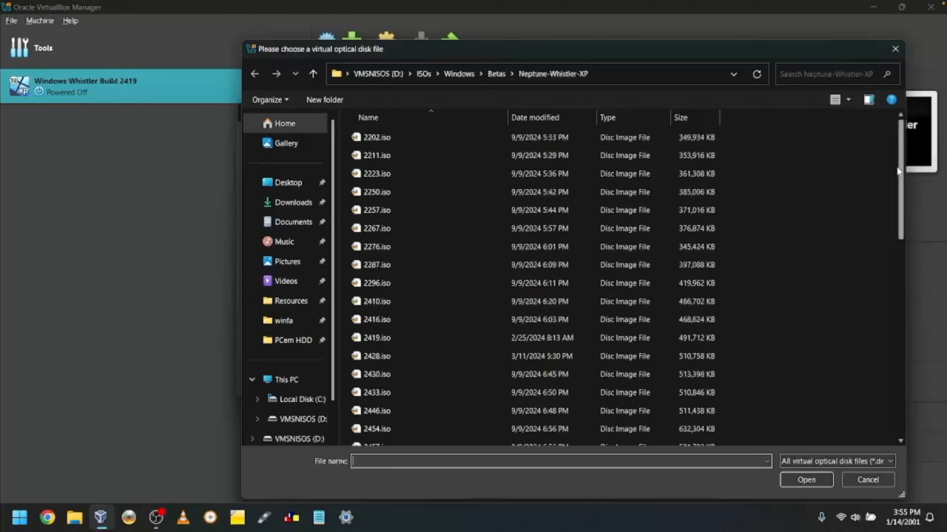
scroll("down", 3)
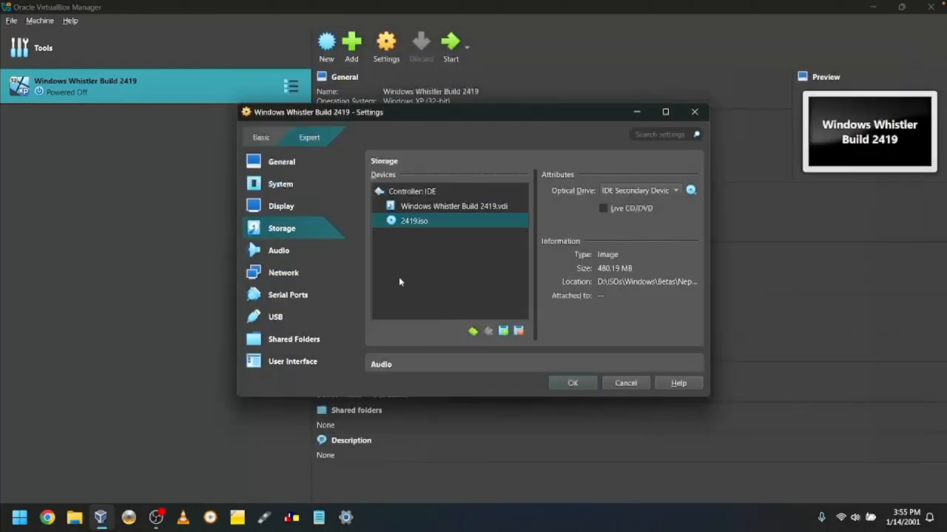
mouse_move(586, 359)
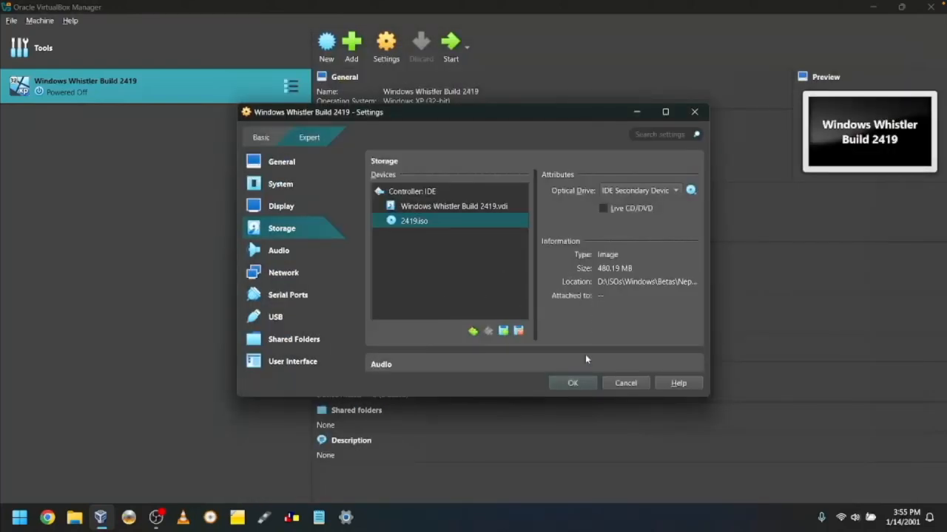
left_click(572, 383)
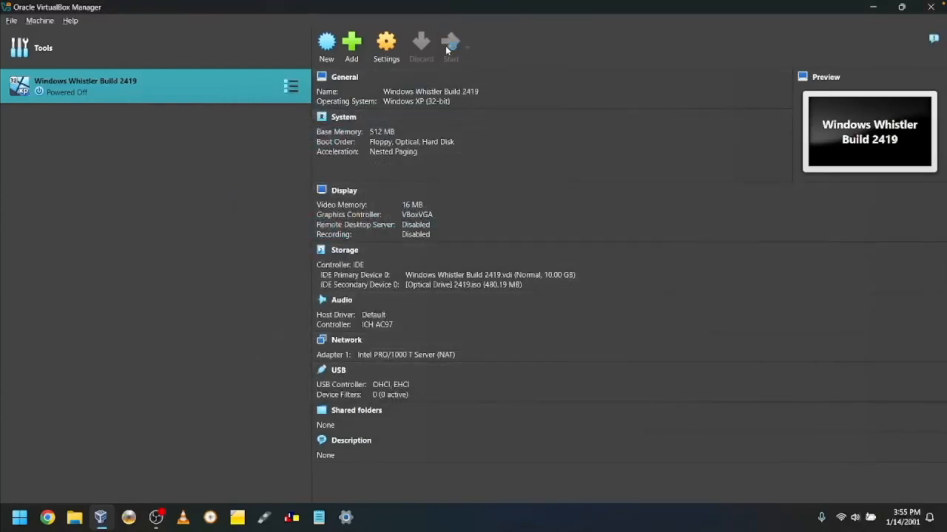
Start the Windows Whistler Build 2419 VM so it boots into setup
left_click(450, 46)
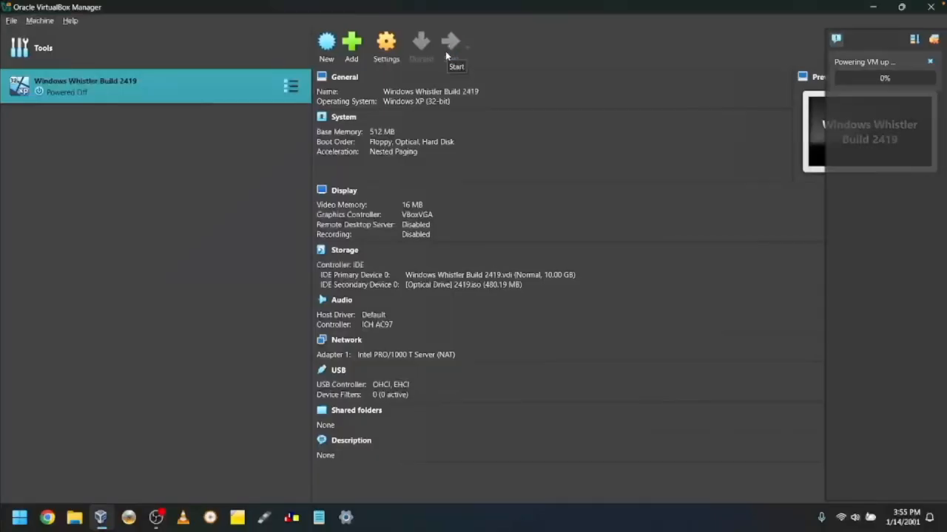
left_click(456, 45)
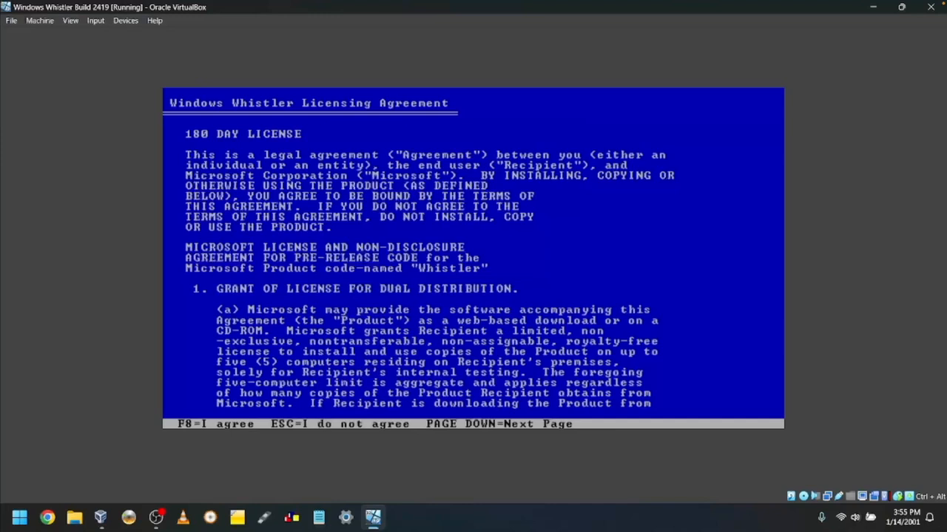
Accept the license with F8 and choose to format the partition using NTFS
key("f8")
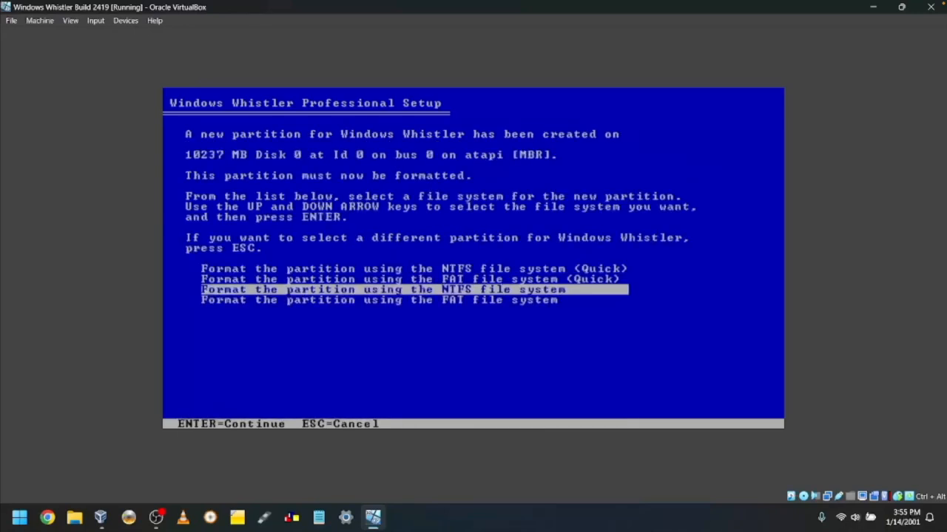
key("up")
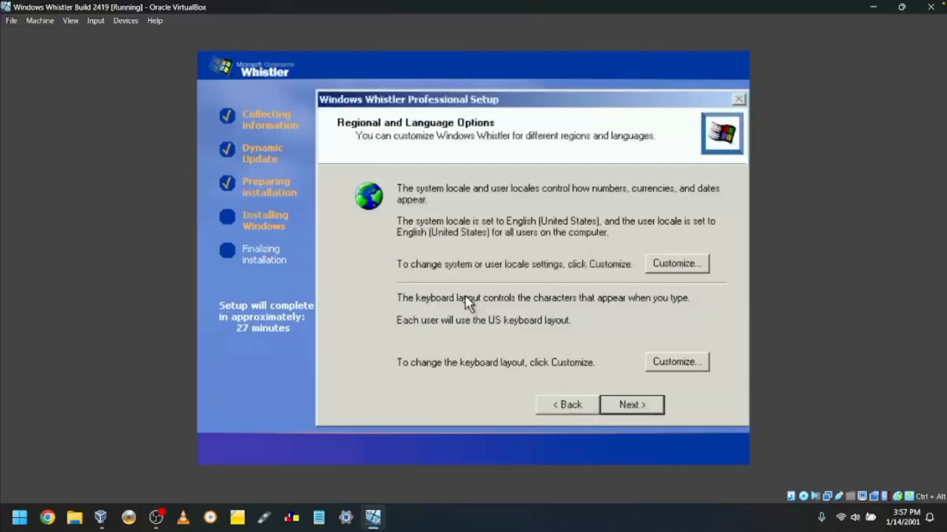
mouse_move(458, 118)
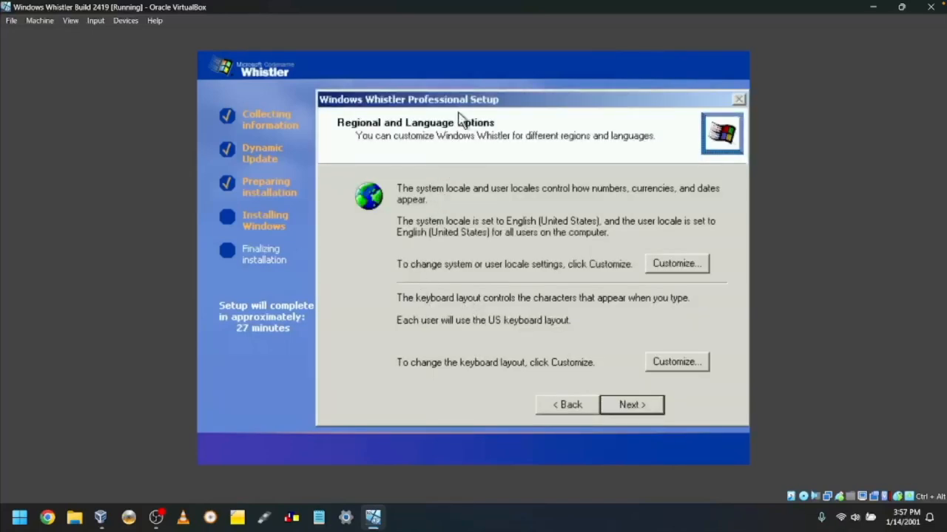
mouse_move(410, 107)
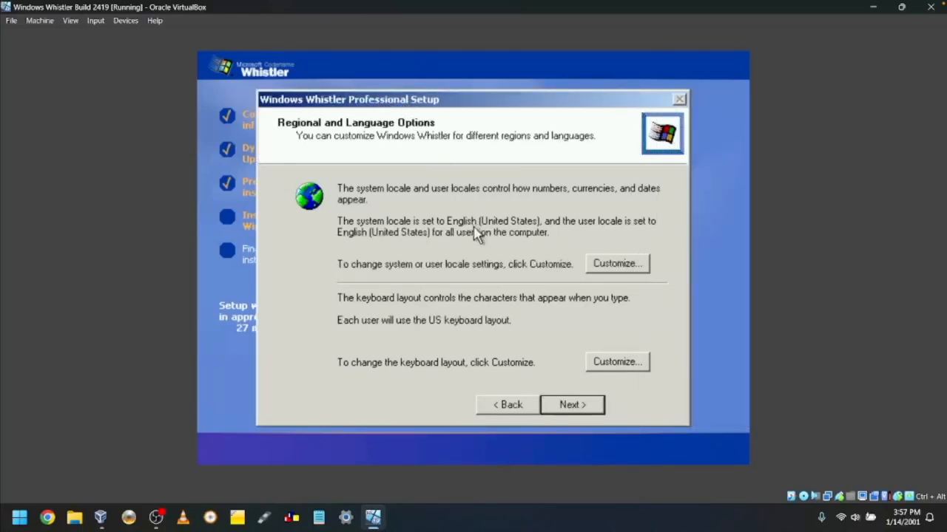
mouse_move(555, 381)
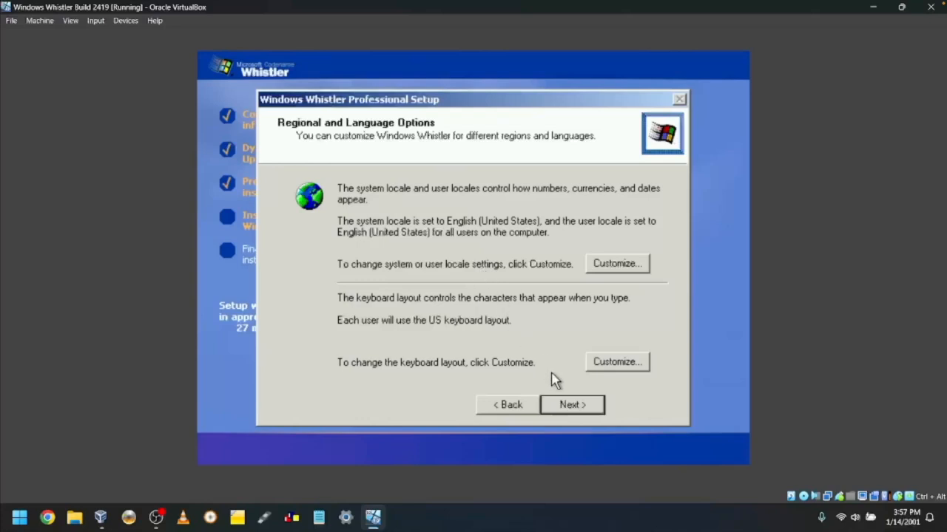
Accept the default English (United States) regional and US keyboard settings
left_click(572, 404)
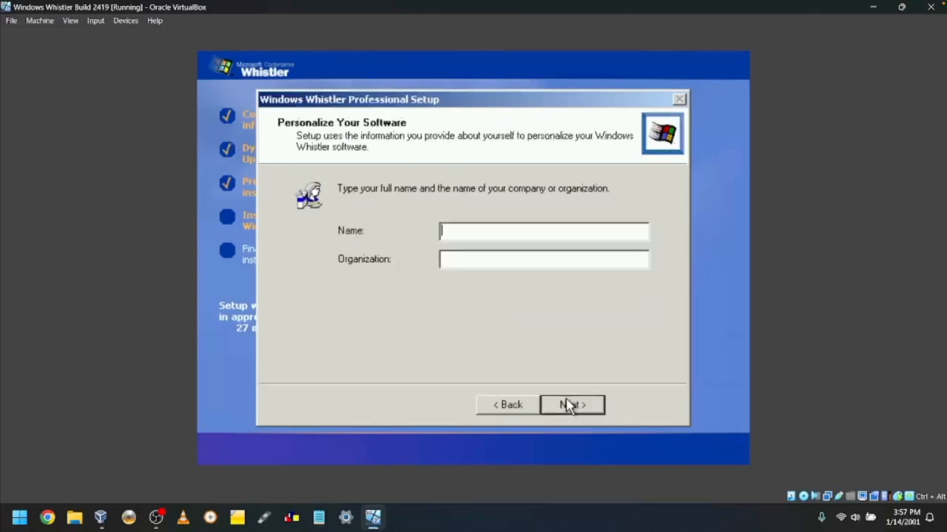
Enter the owner name 'TO' and organization 'WF co.' and continue
type("TOWF")
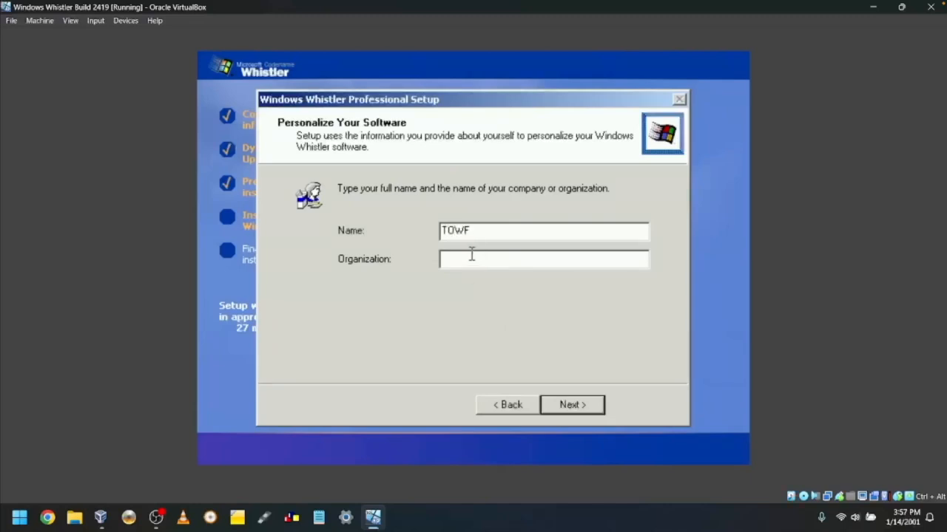
type("TO")
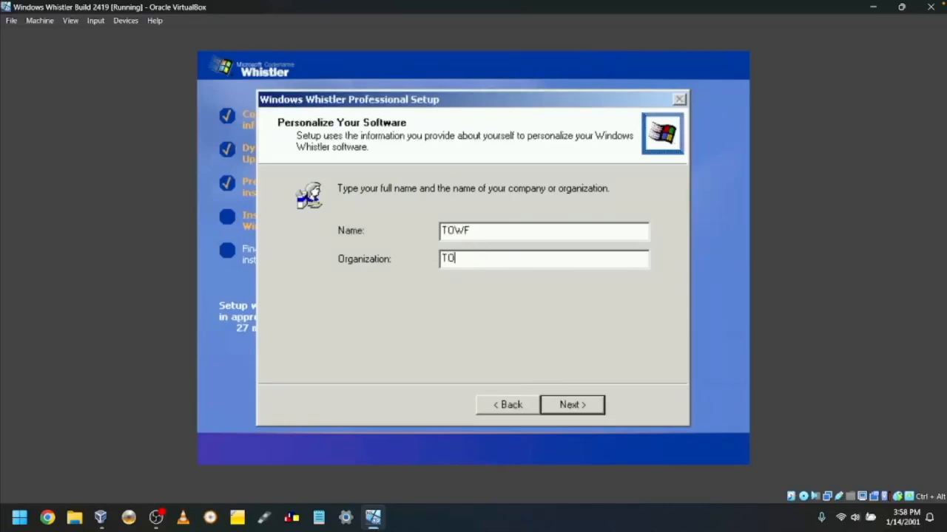
type("WF co")
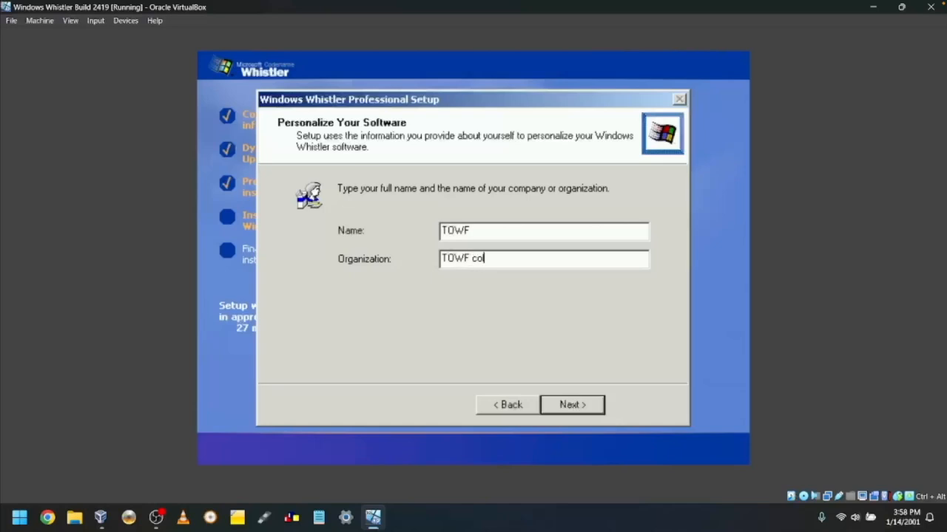
type(".")
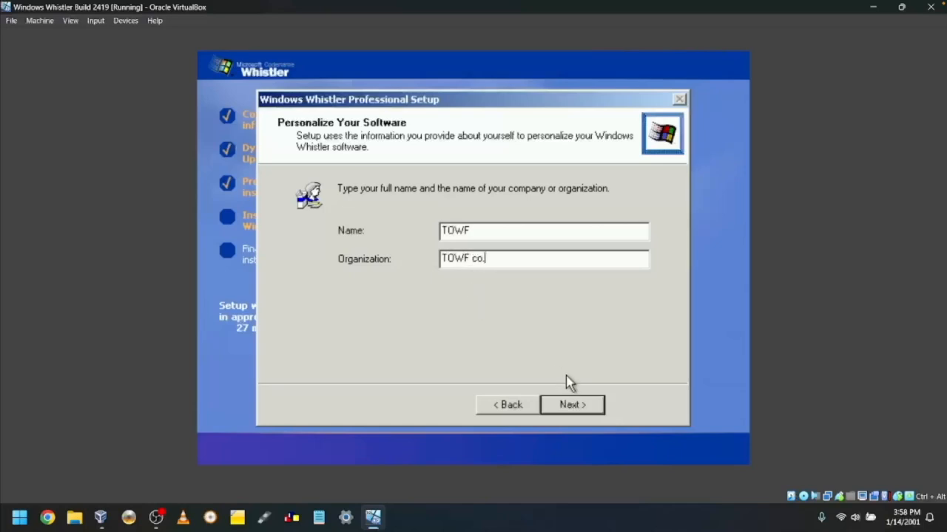
left_click(571, 404)
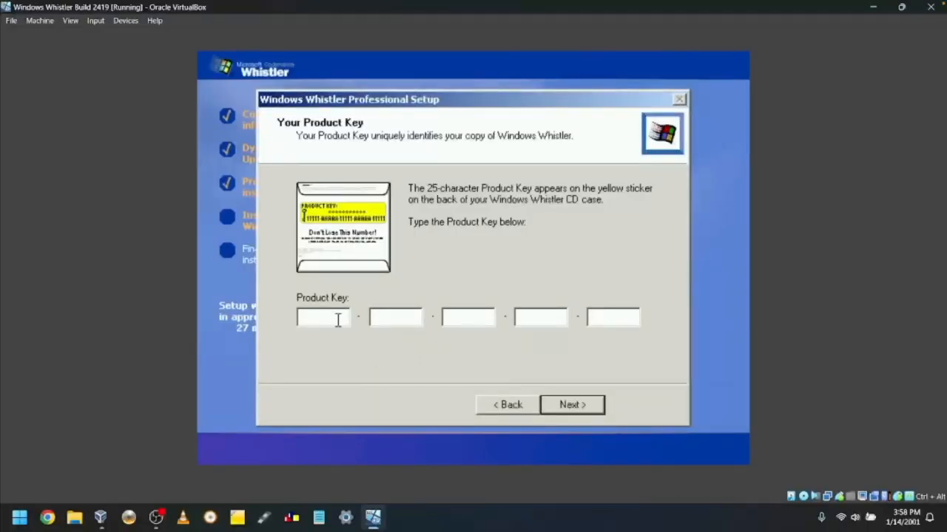
Skip the product key and name the computer WHISTLER2419 with a blank administrator password
left_click(572, 405)
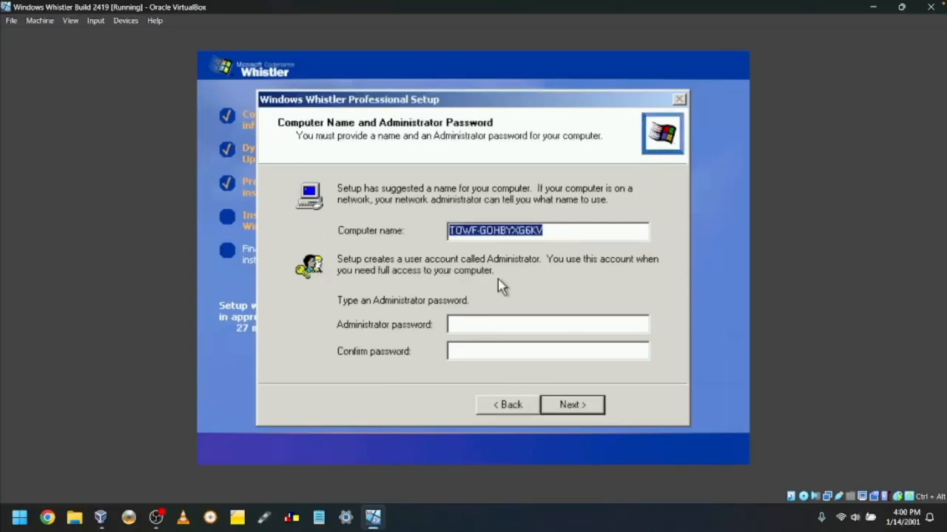
mouse_move(555, 228)
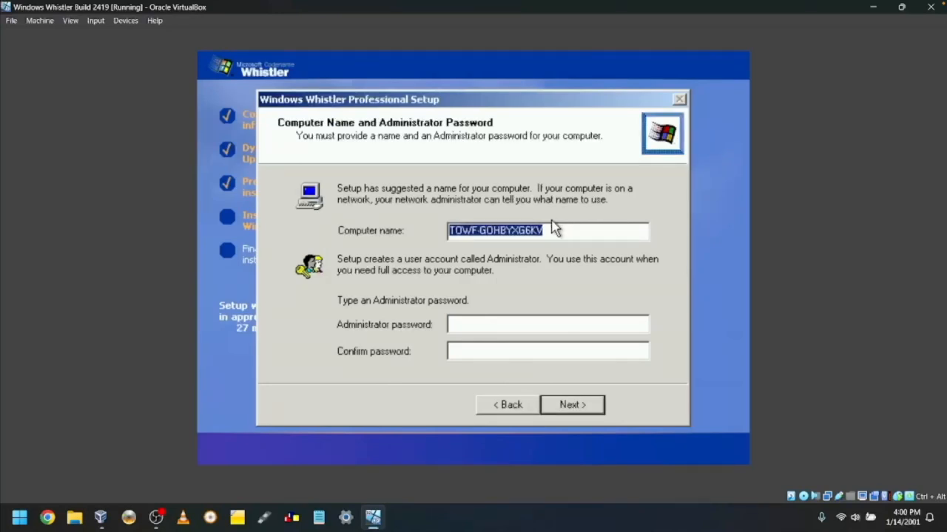
type("WHISTLER")
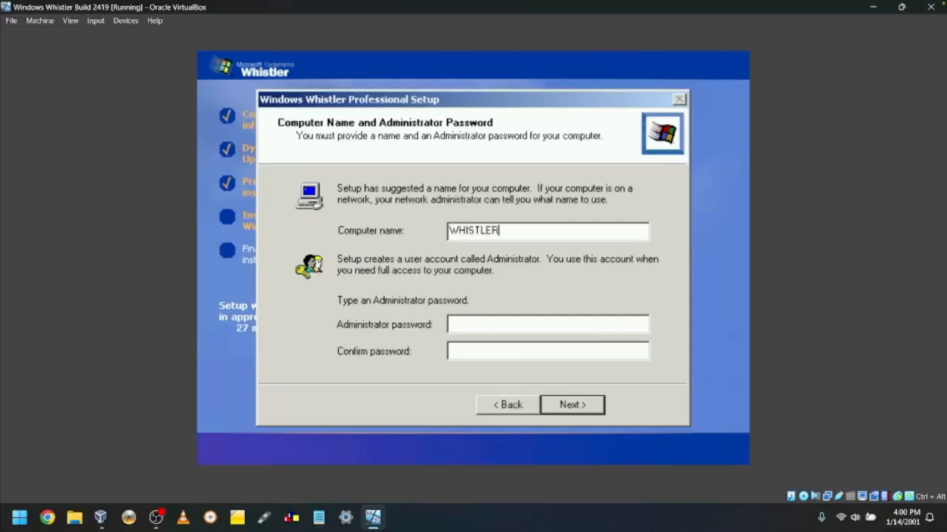
type("2419")
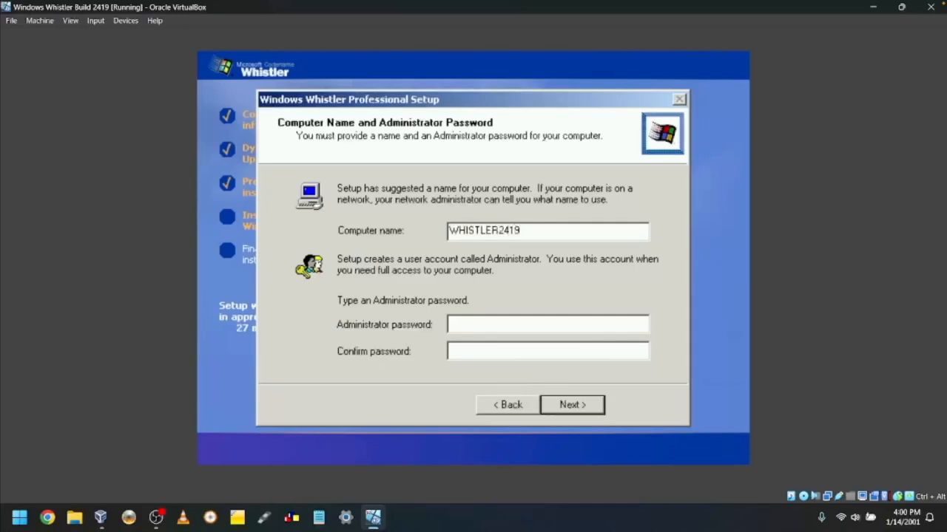
left_click(572, 405)
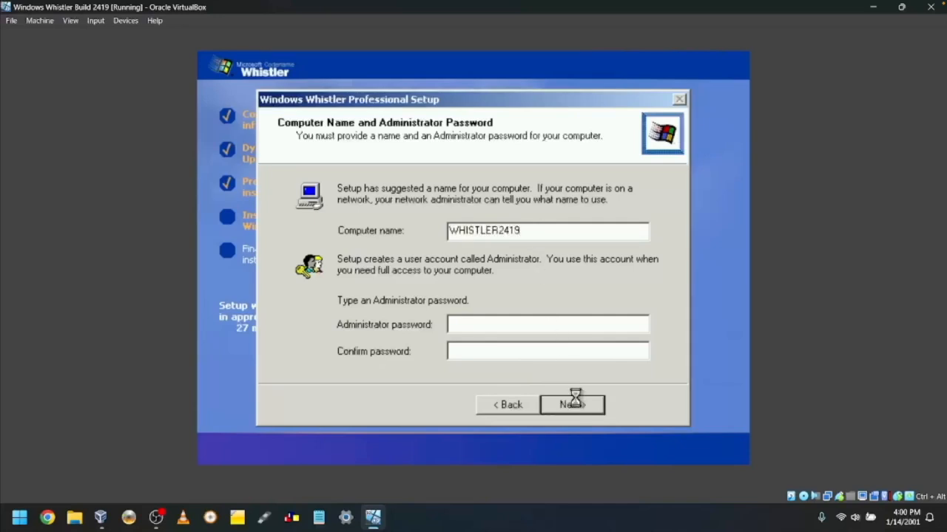
Accept the default date, time, time zone and Typical network settings
left_click(572, 405)
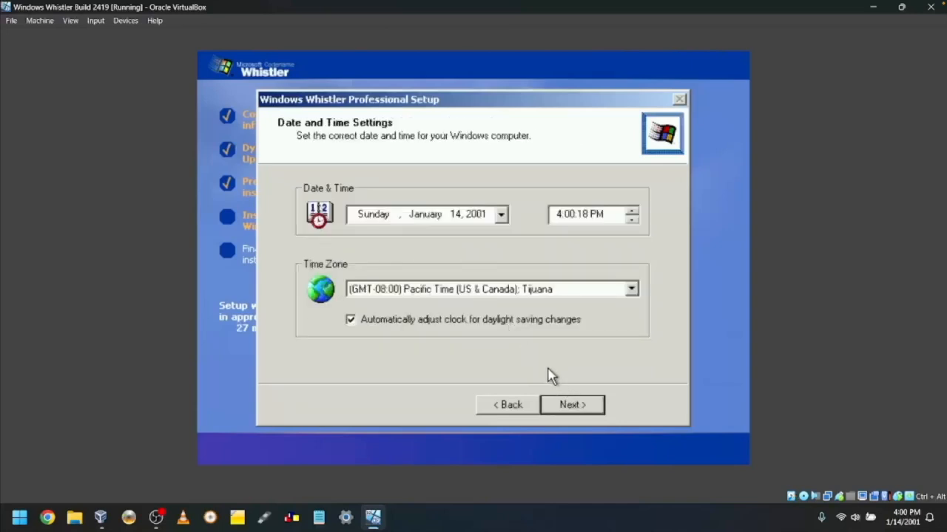
mouse_move(462, 222)
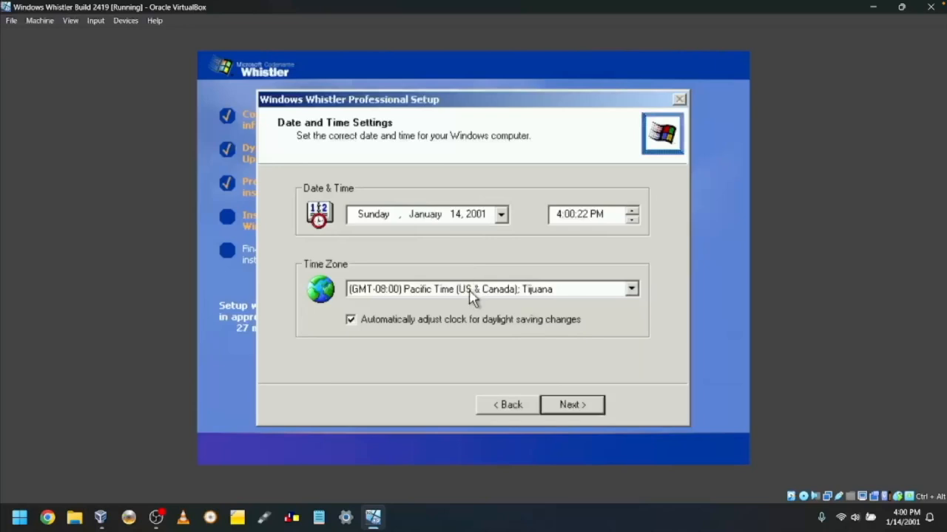
left_click(571, 404)
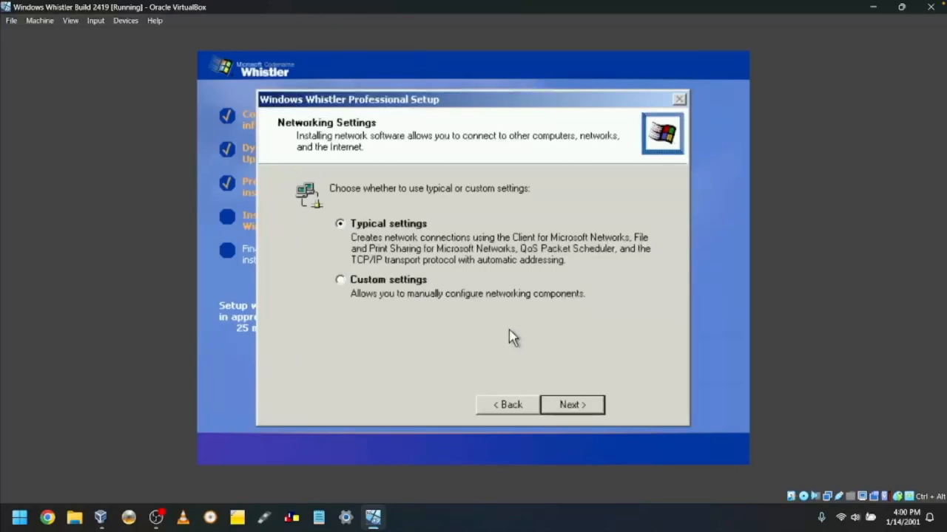
mouse_move(485, 253)
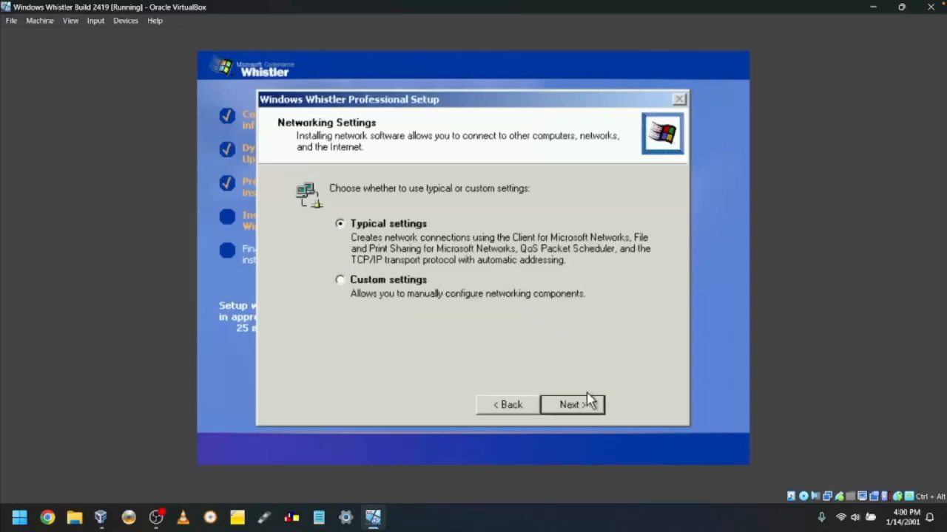
left_click(572, 404)
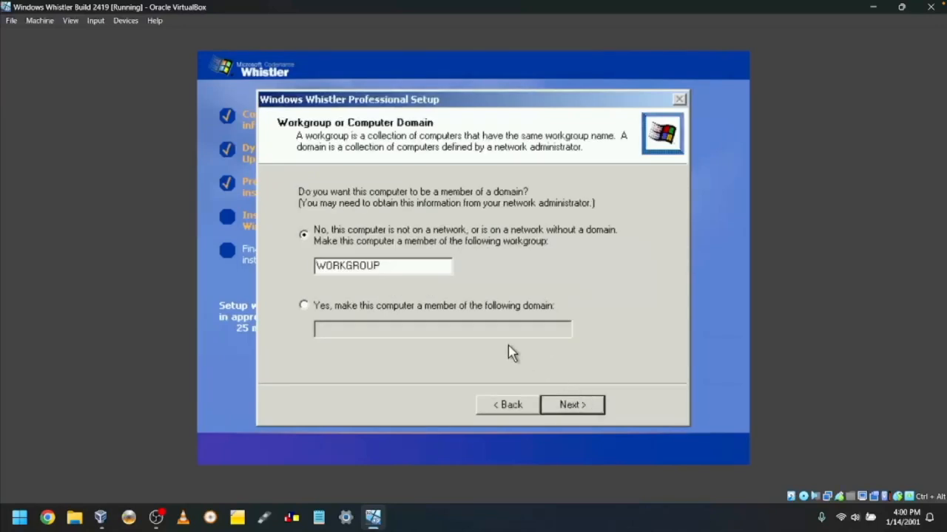
mouse_move(470, 258)
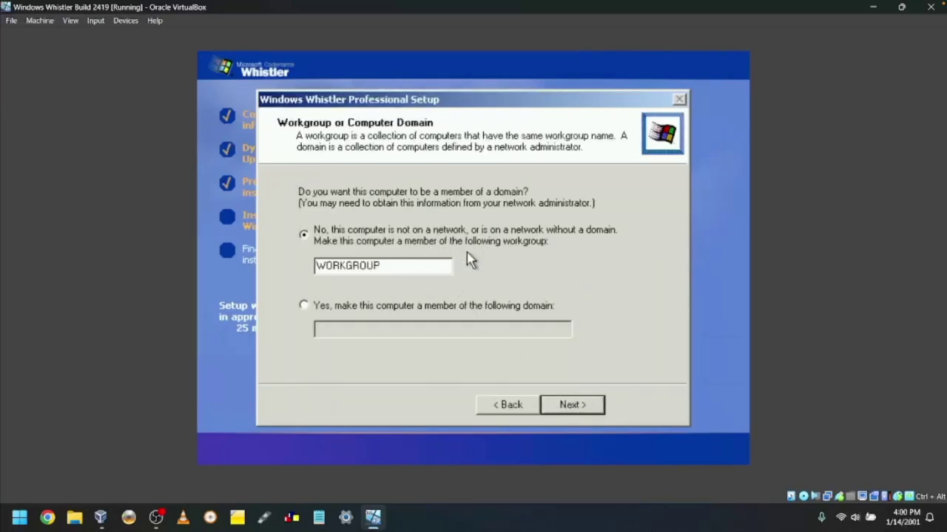
mouse_move(351, 255)
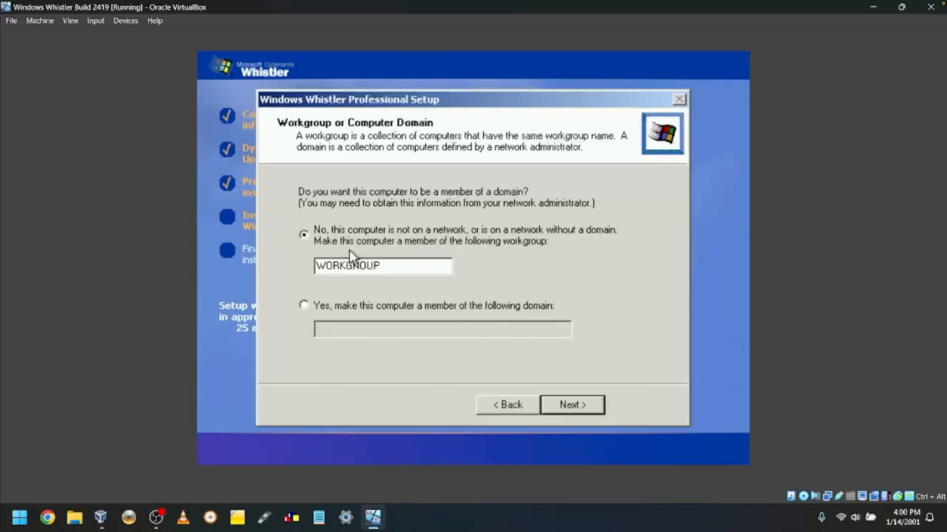
mouse_move(570, 405)
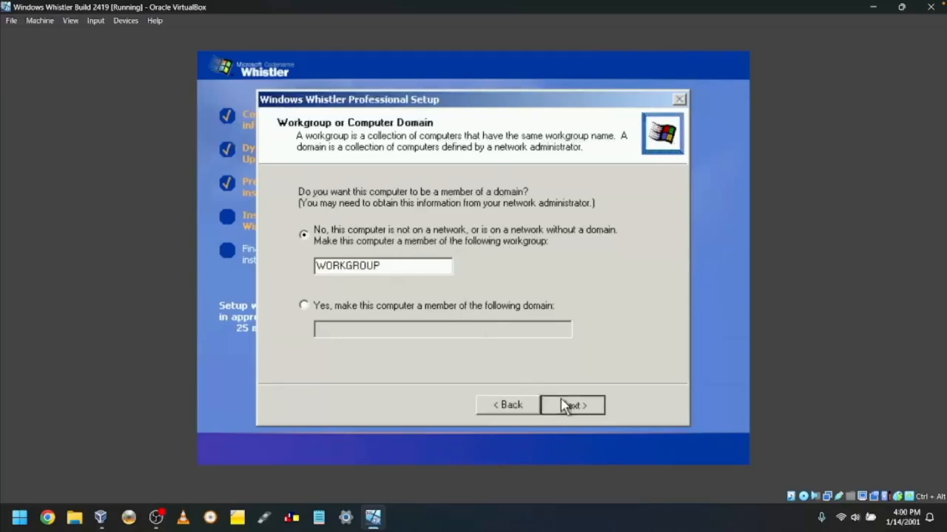
Keep the computer in WORKGROUP and approve automatic resolution and colour depth correction
left_click(571, 406)
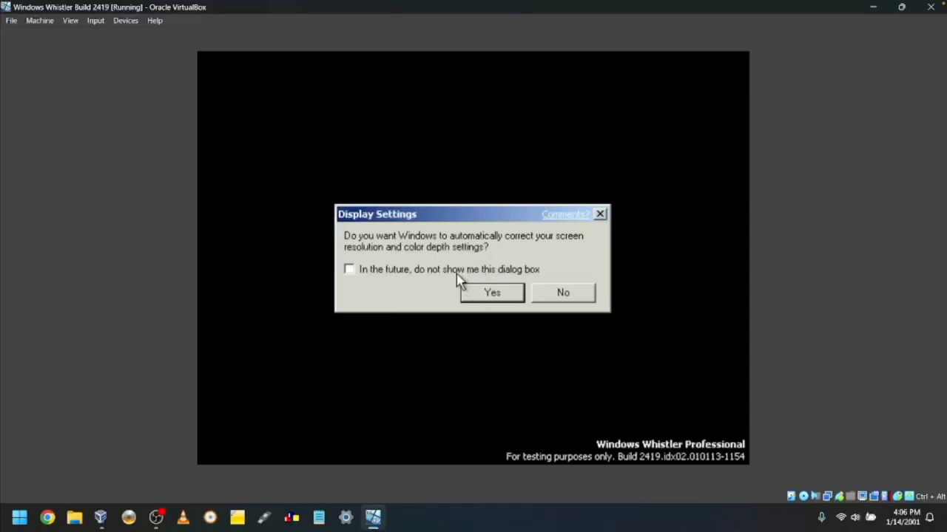
mouse_move(474, 294)
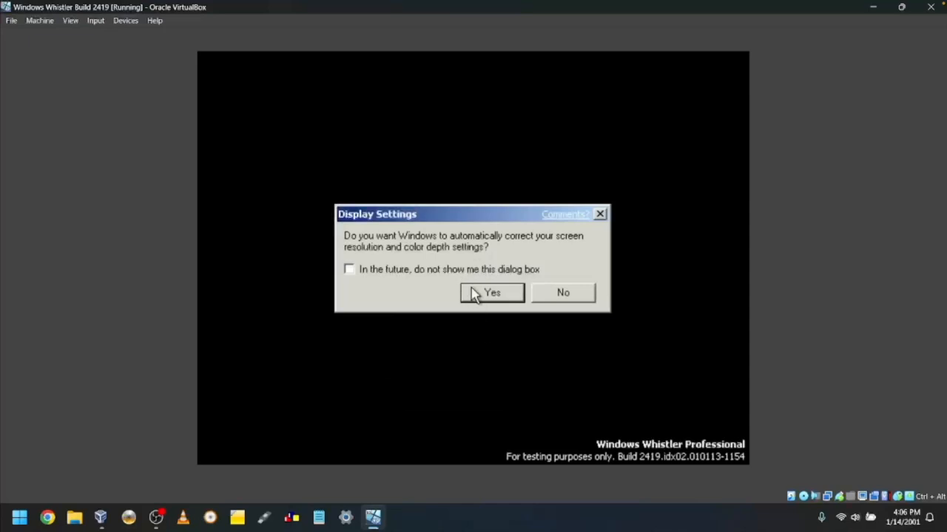
left_click(492, 293)
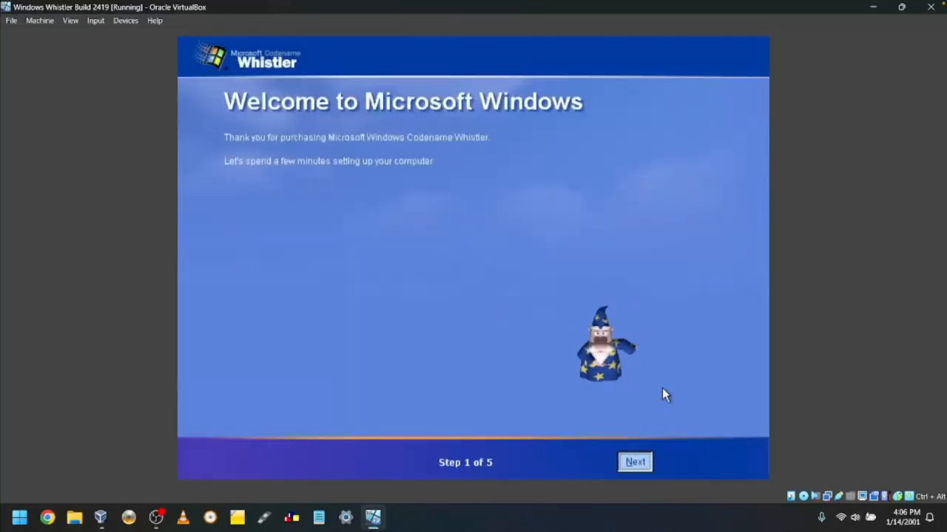
Keep the direct Internet connection, choose to activate later, and mark the computer single-user
left_click(633, 461)
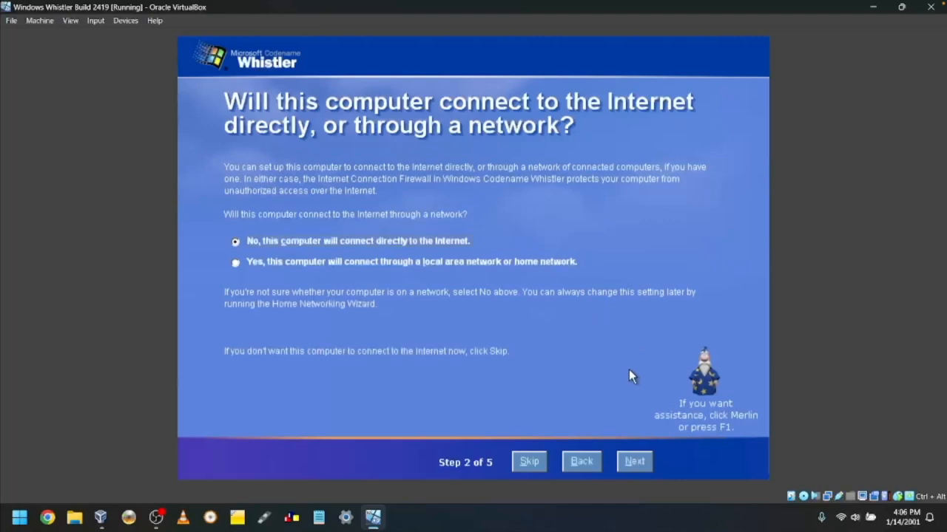
mouse_move(474, 195)
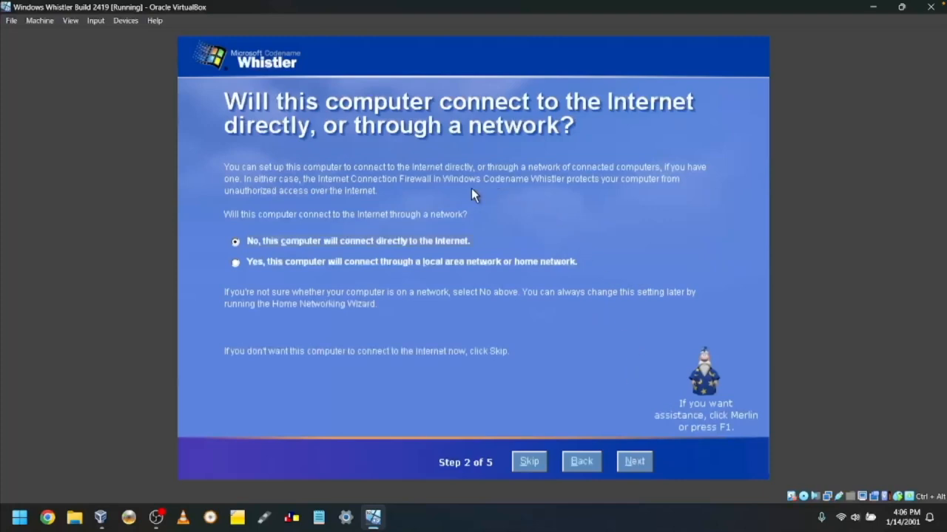
mouse_move(323, 247)
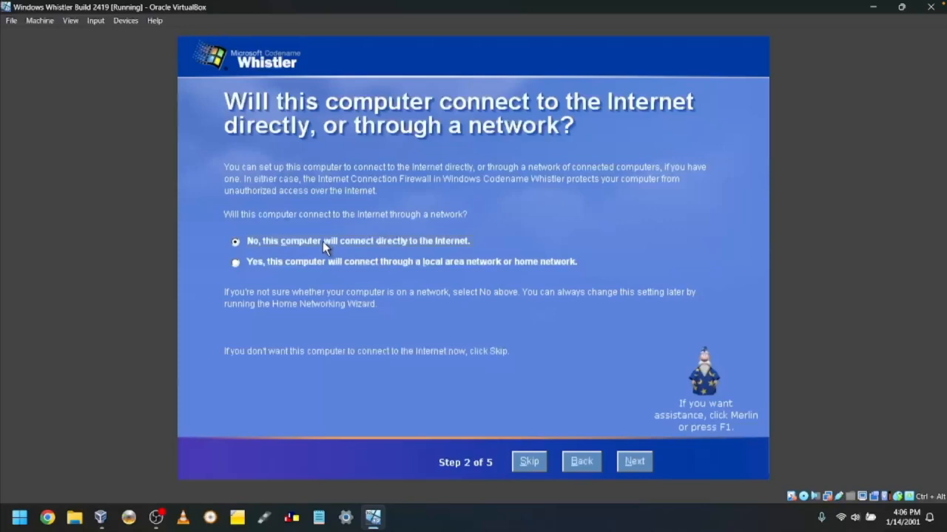
mouse_move(584, 361)
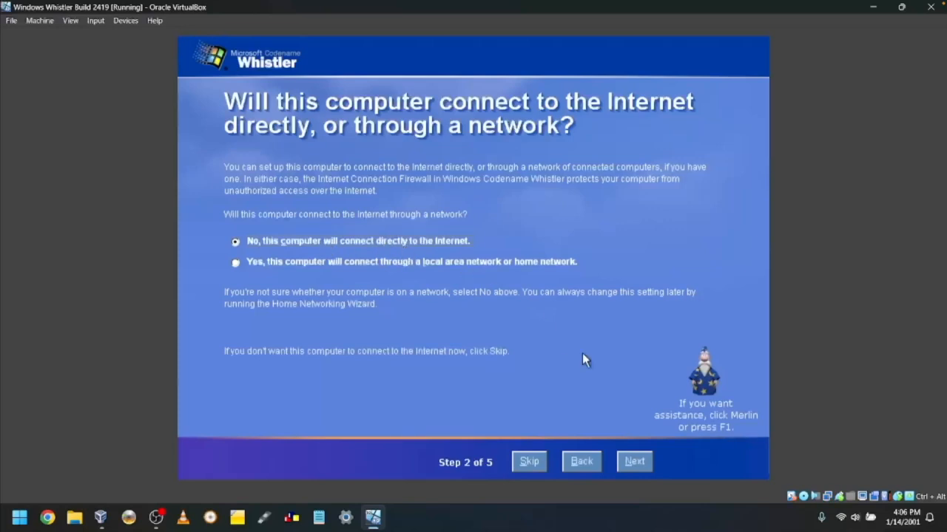
left_click(634, 461)
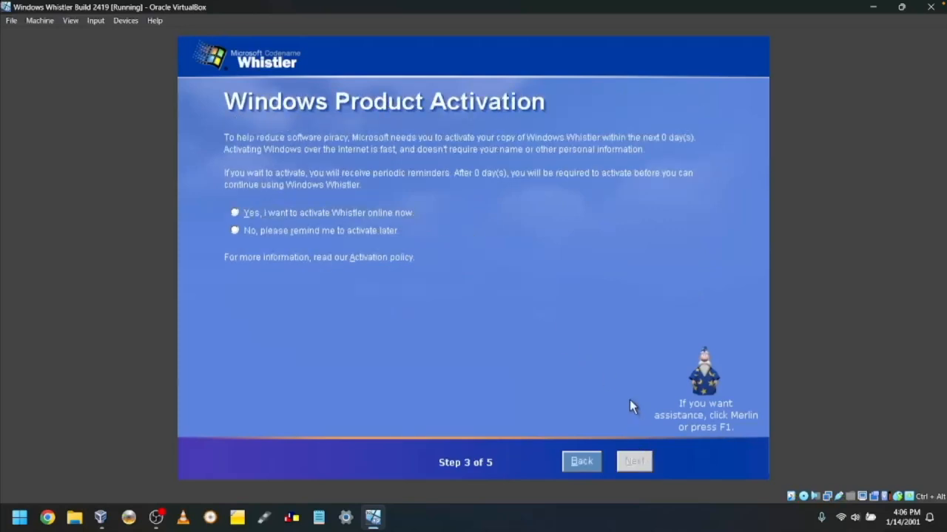
mouse_move(436, 135)
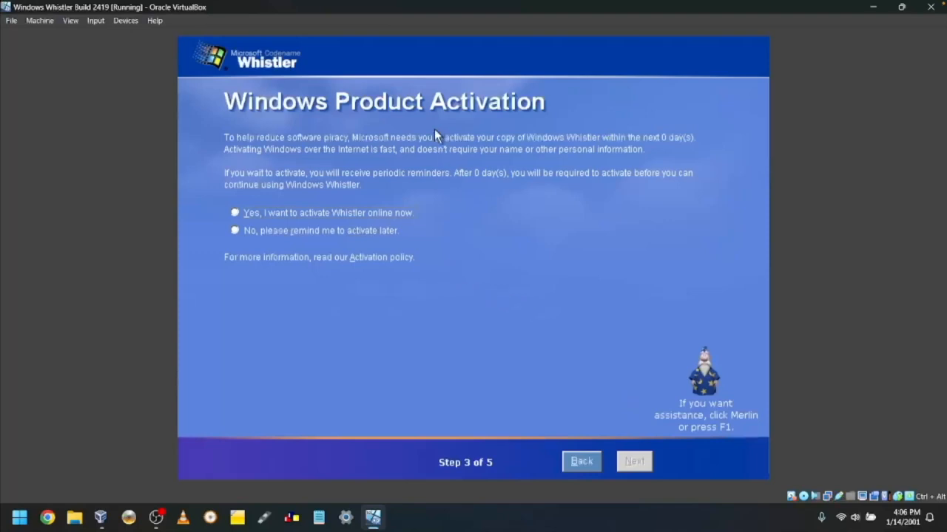
left_click(235, 230)
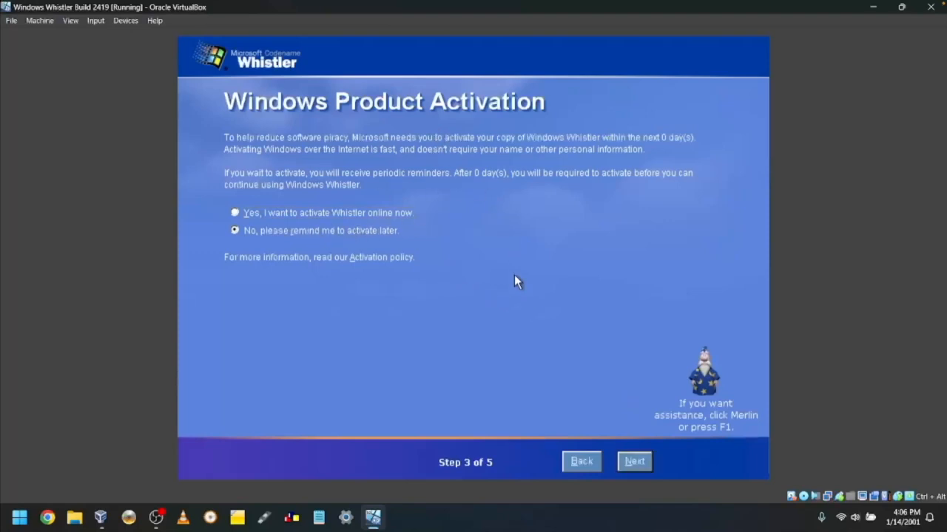
left_click(633, 460)
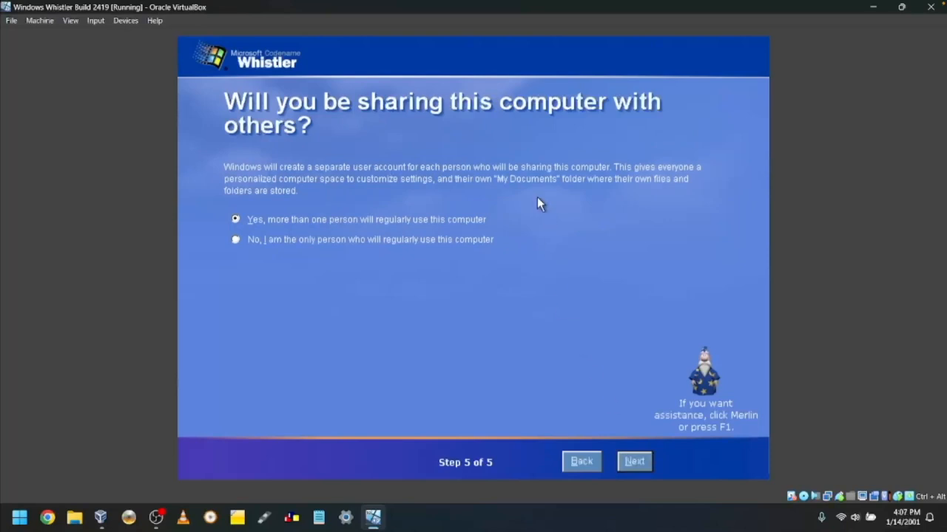
mouse_move(435, 188)
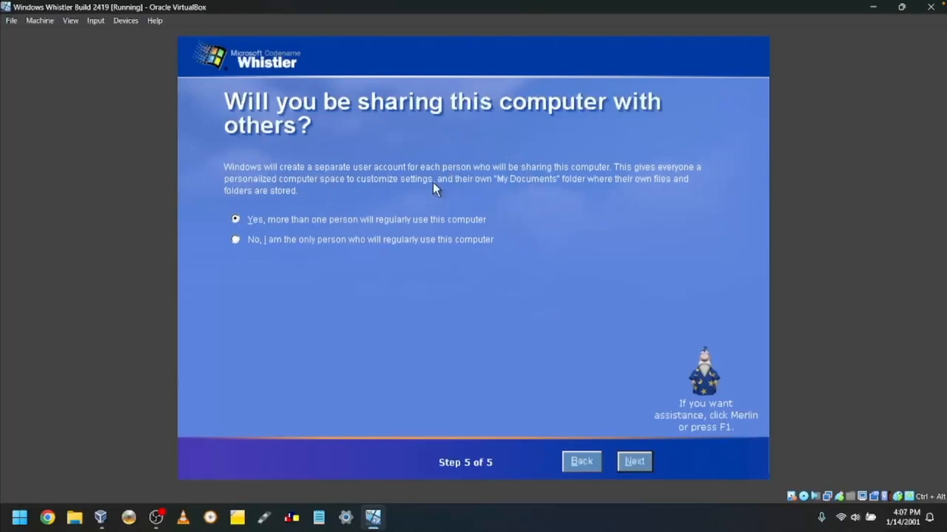
mouse_move(318, 249)
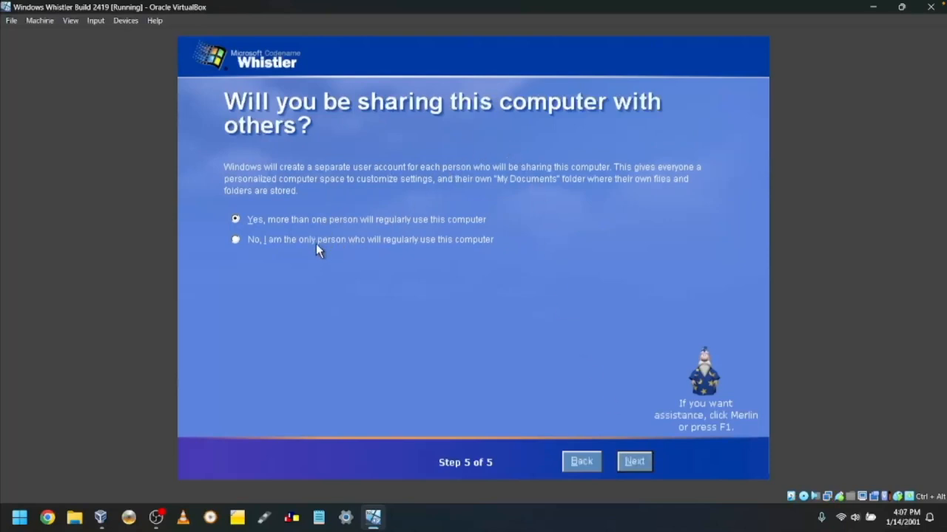
left_click(235, 238)
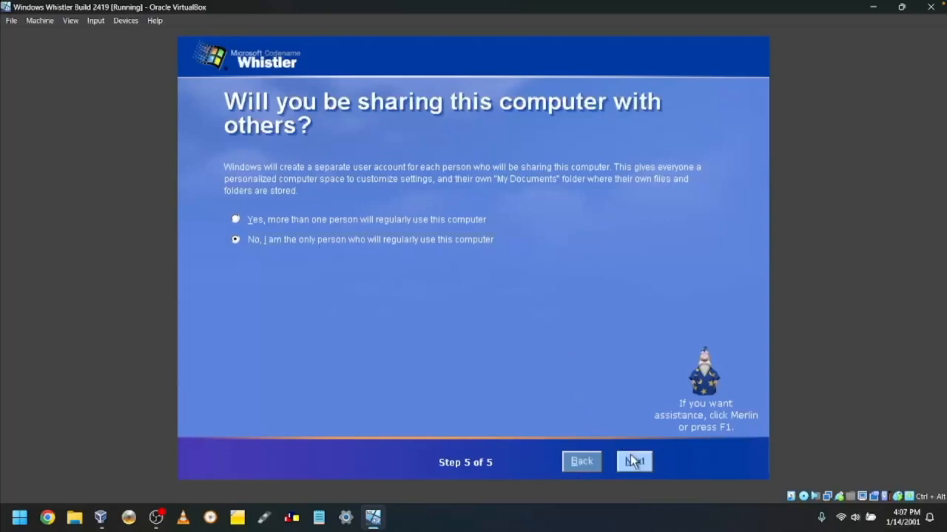
Enter 'TOWF' as the first name and finish the Whistler welcome wizard
left_click(634, 461)
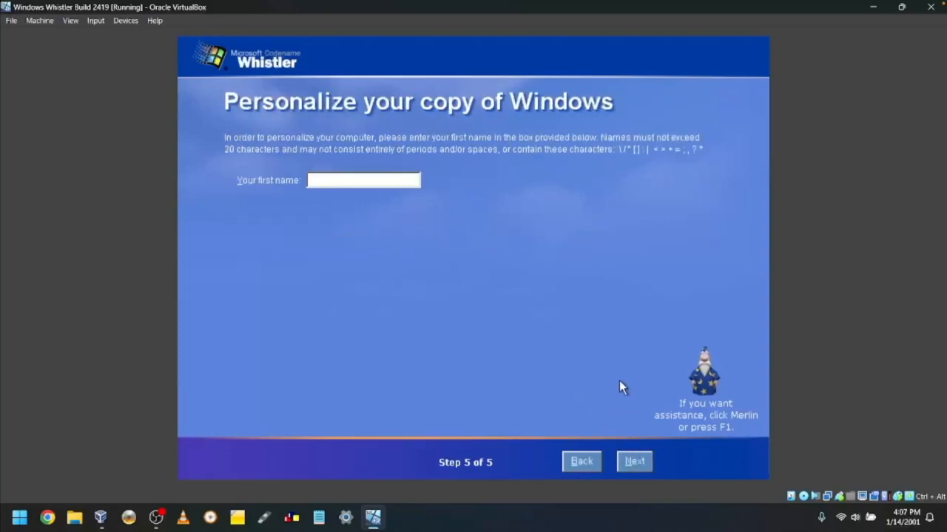
mouse_move(407, 218)
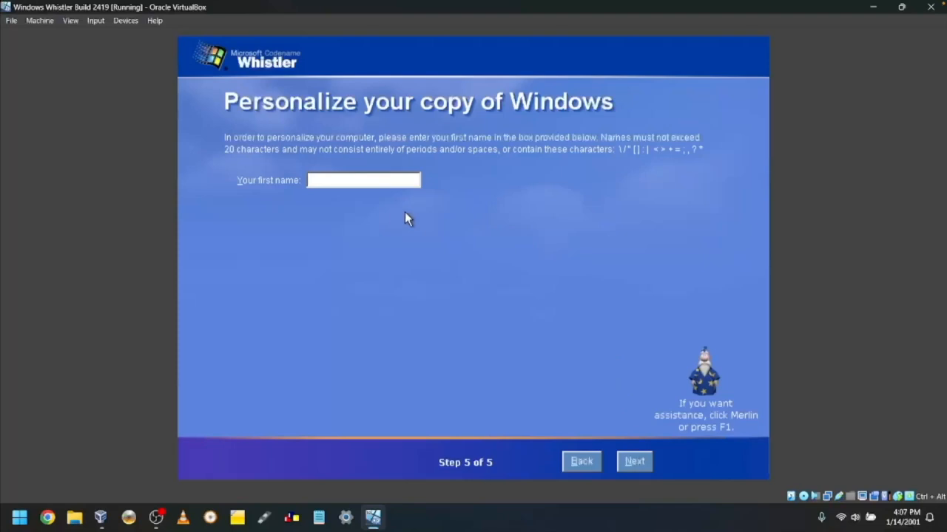
type("TOWF")
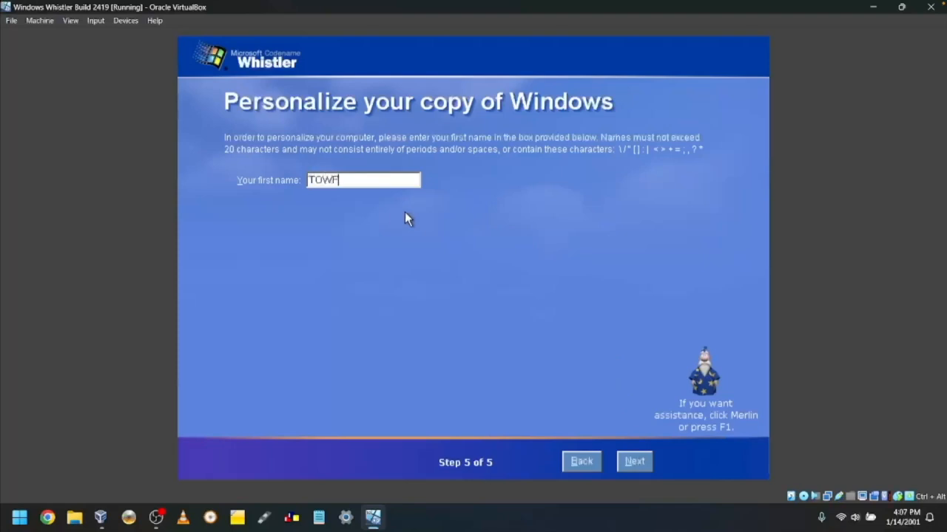
mouse_move(638, 453)
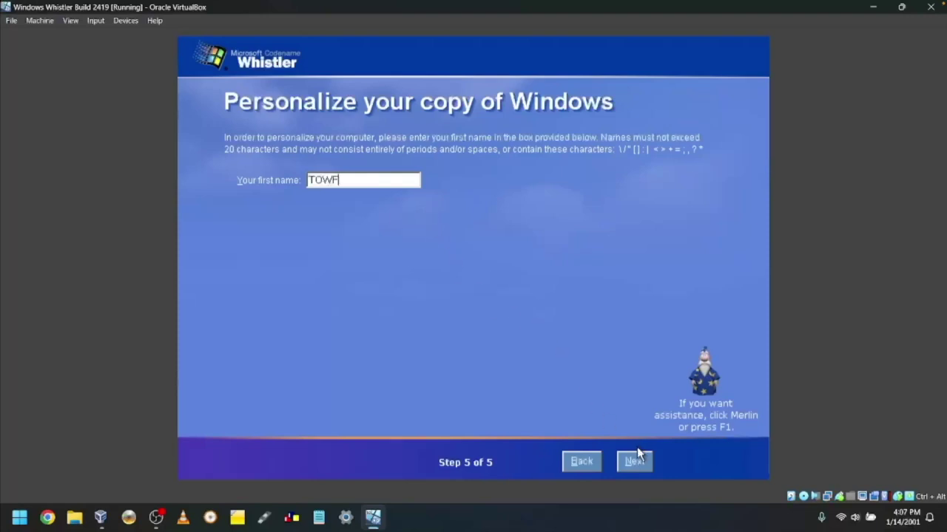
left_click(633, 462)
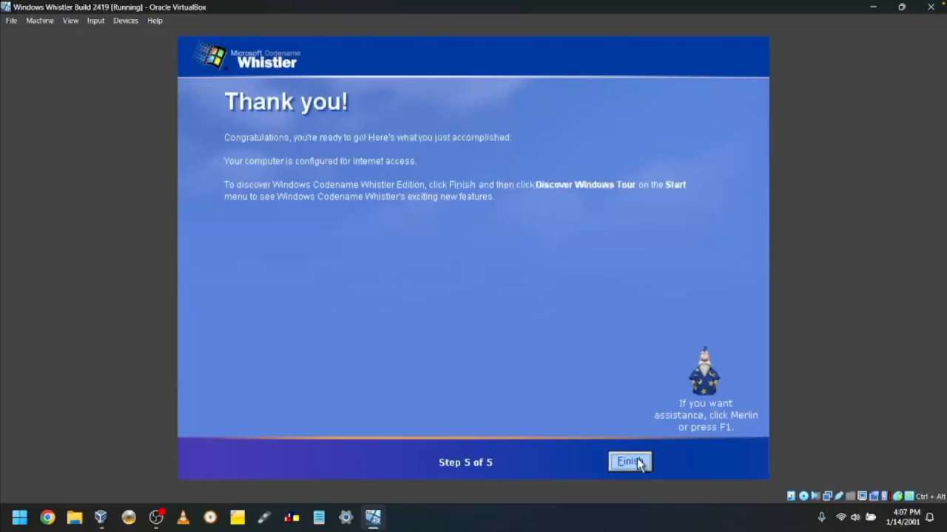
left_click(629, 462)
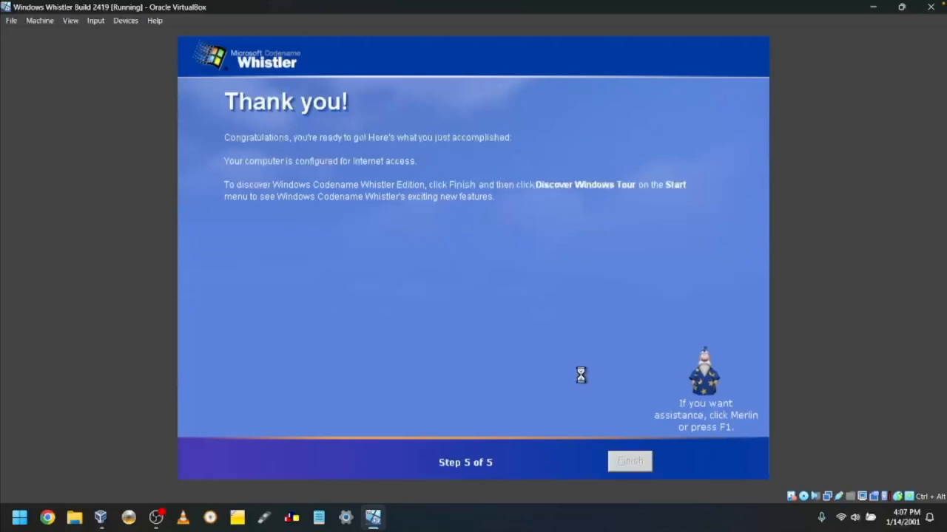
left_click(629, 461)
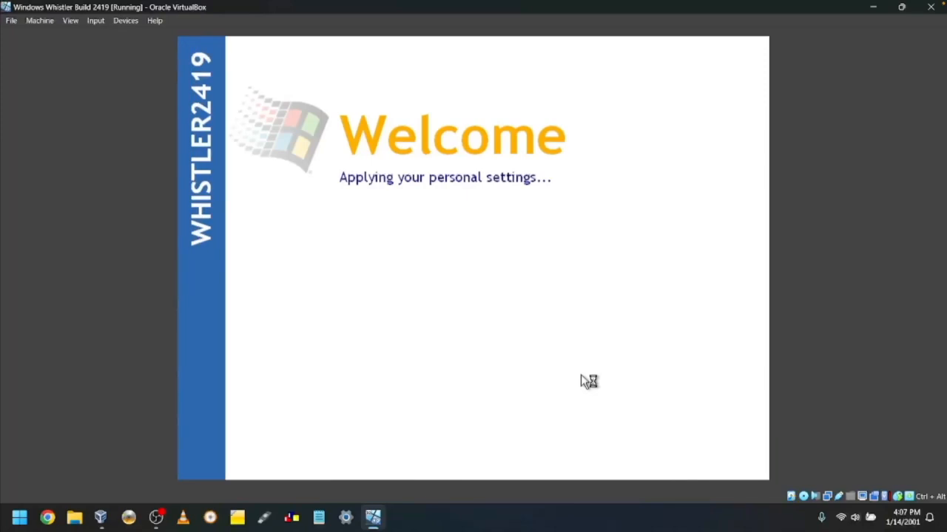
mouse_move(584, 382)
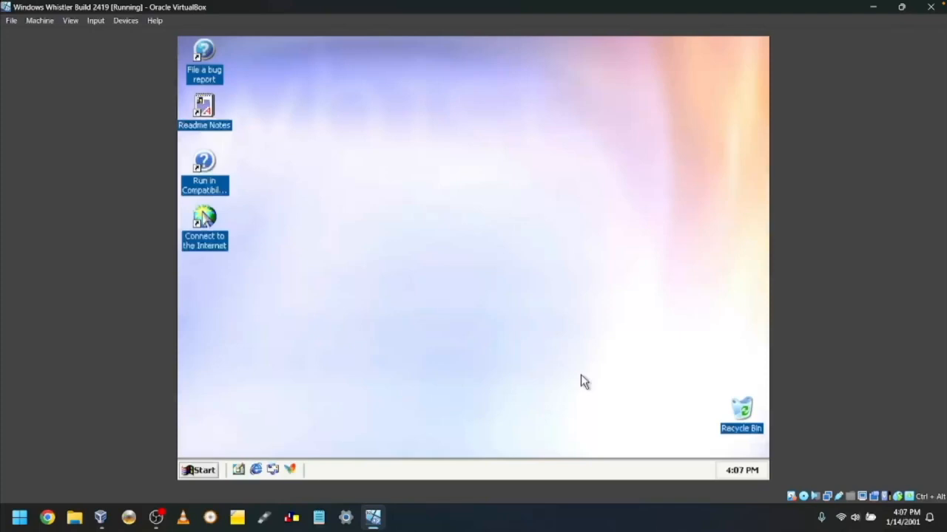
mouse_move(458, 291)
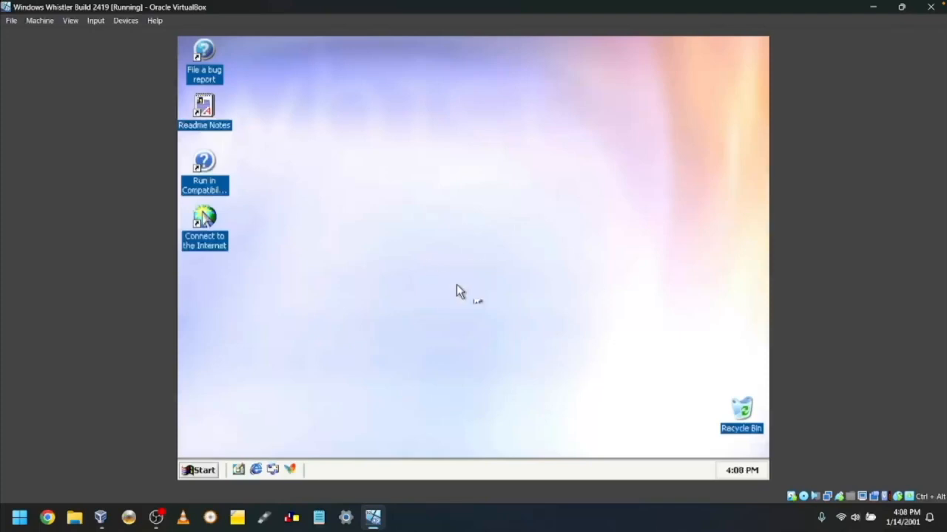
mouse_move(473, 221)
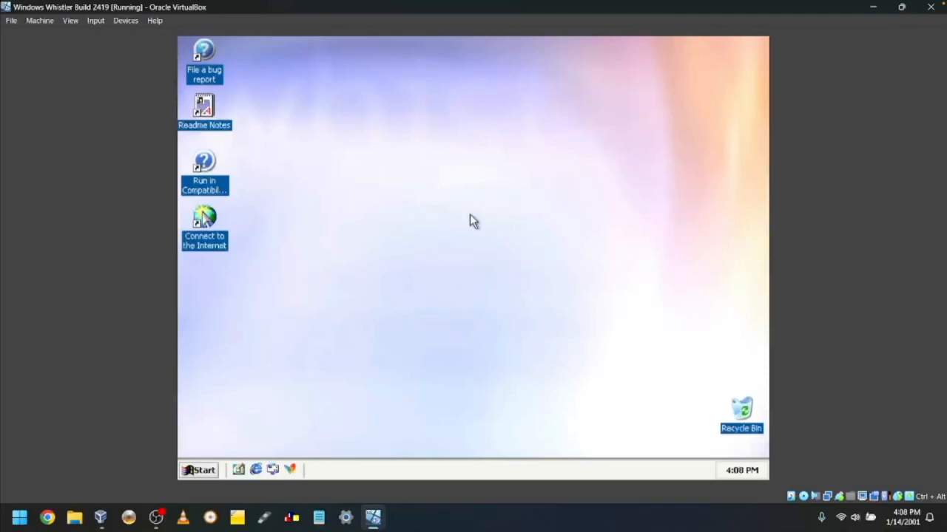
mouse_move(466, 259)
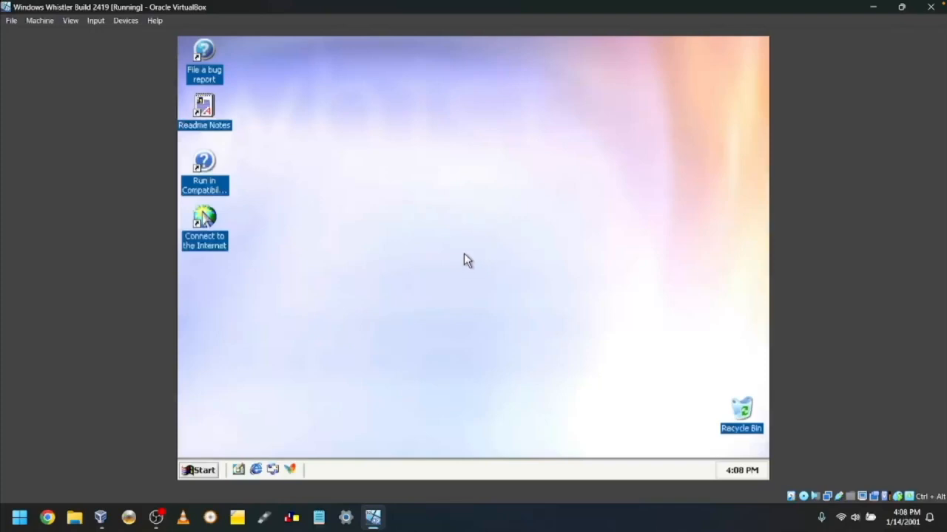
mouse_move(684, 392)
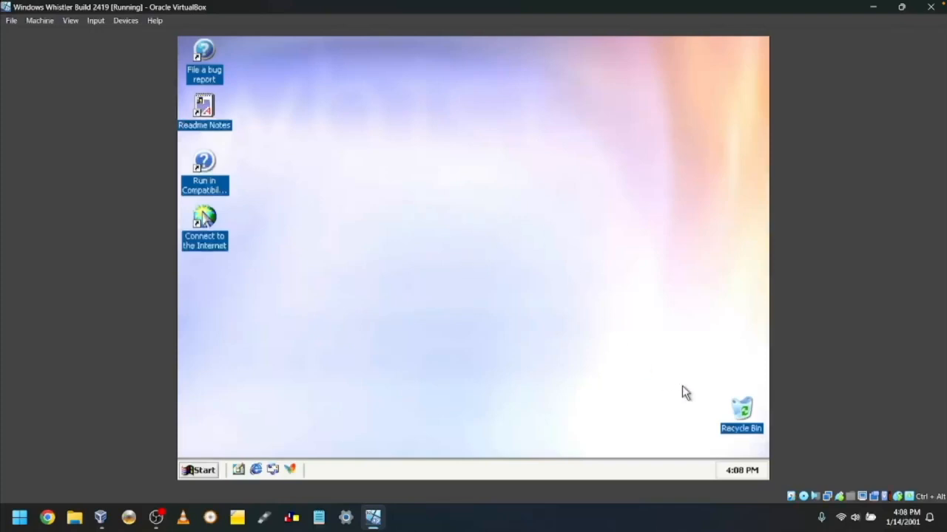